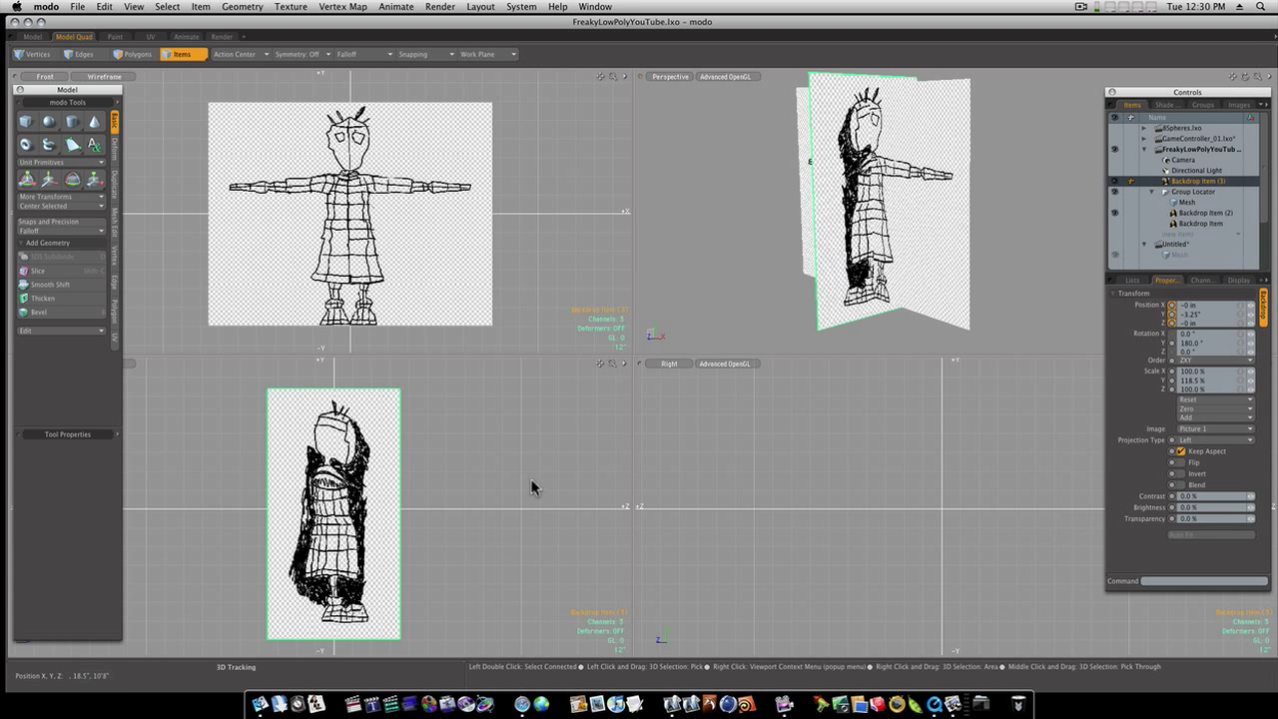
mouse_move(664, 329)
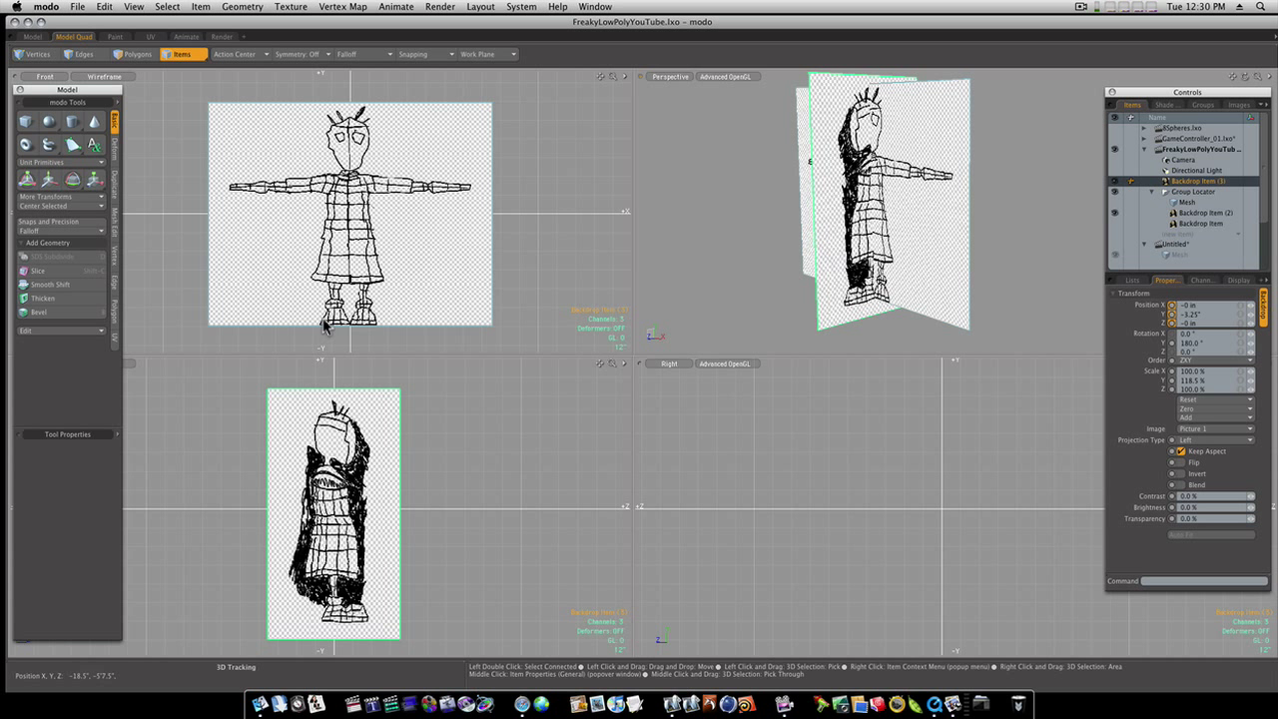
mouse_move(355, 290)
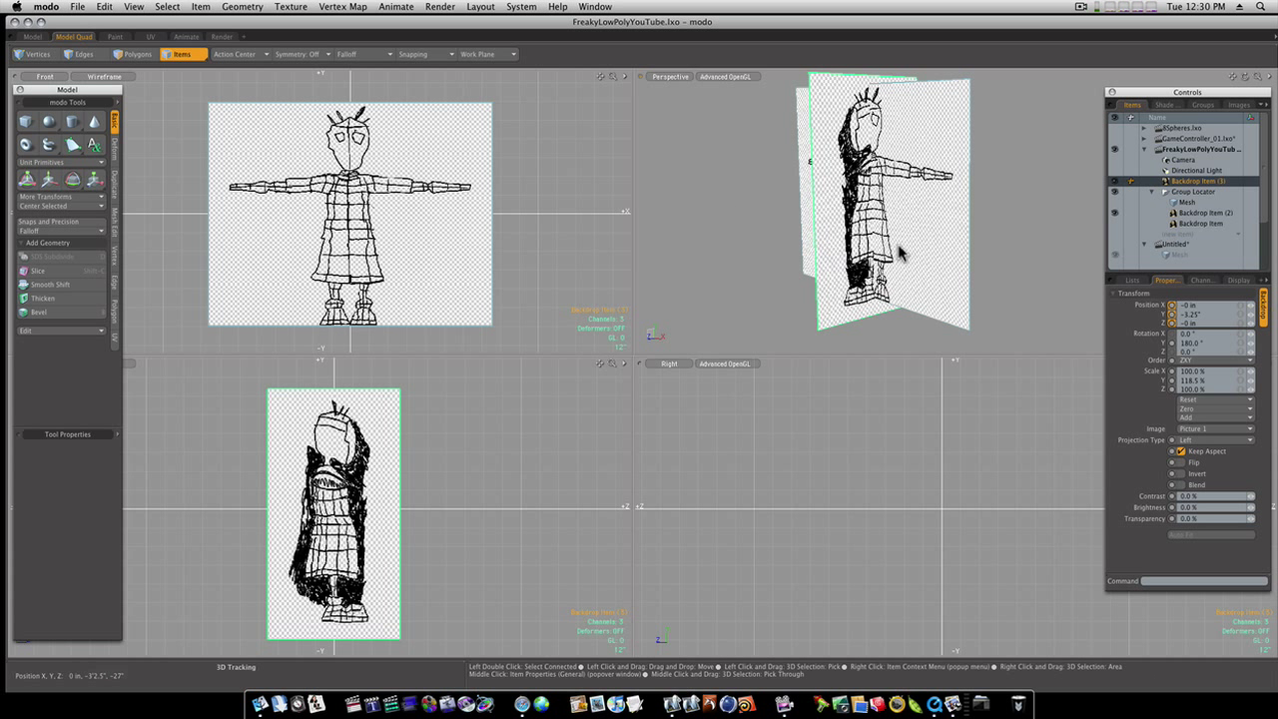
mouse_move(750, 231)
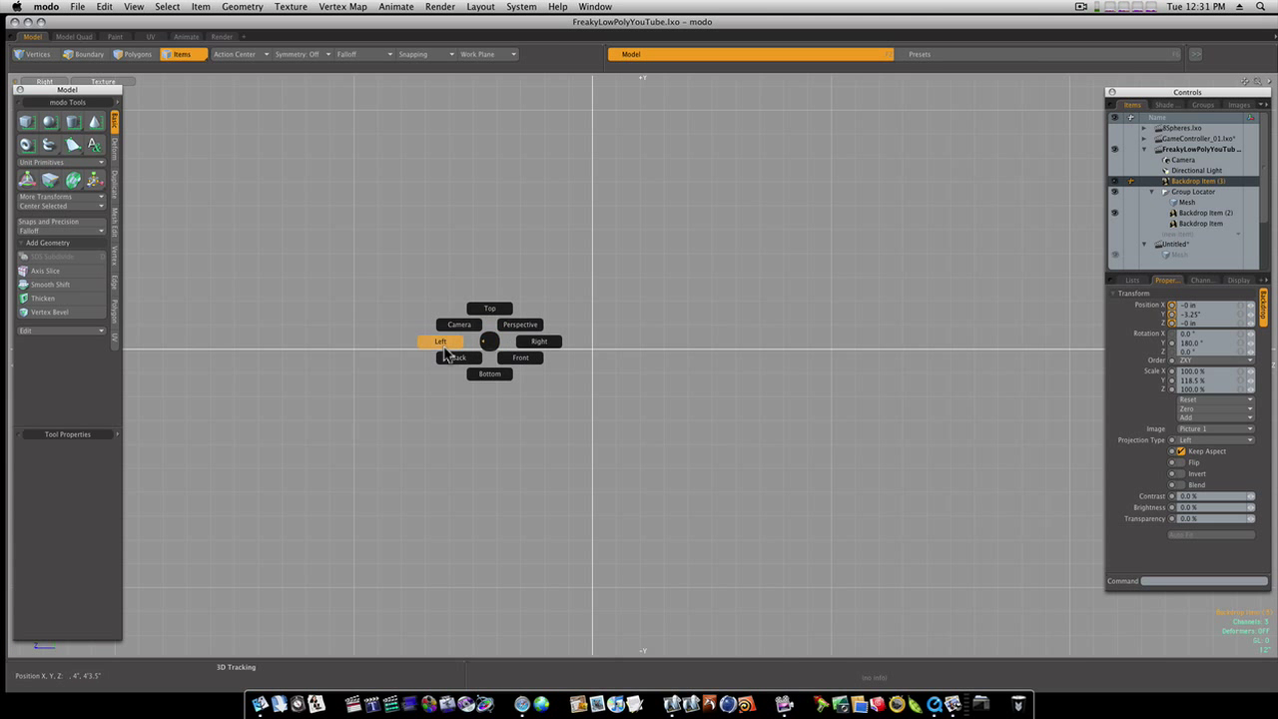
In Left view, select the cube mesh and move it down onto the sketched shoe.
left_click(441, 340)
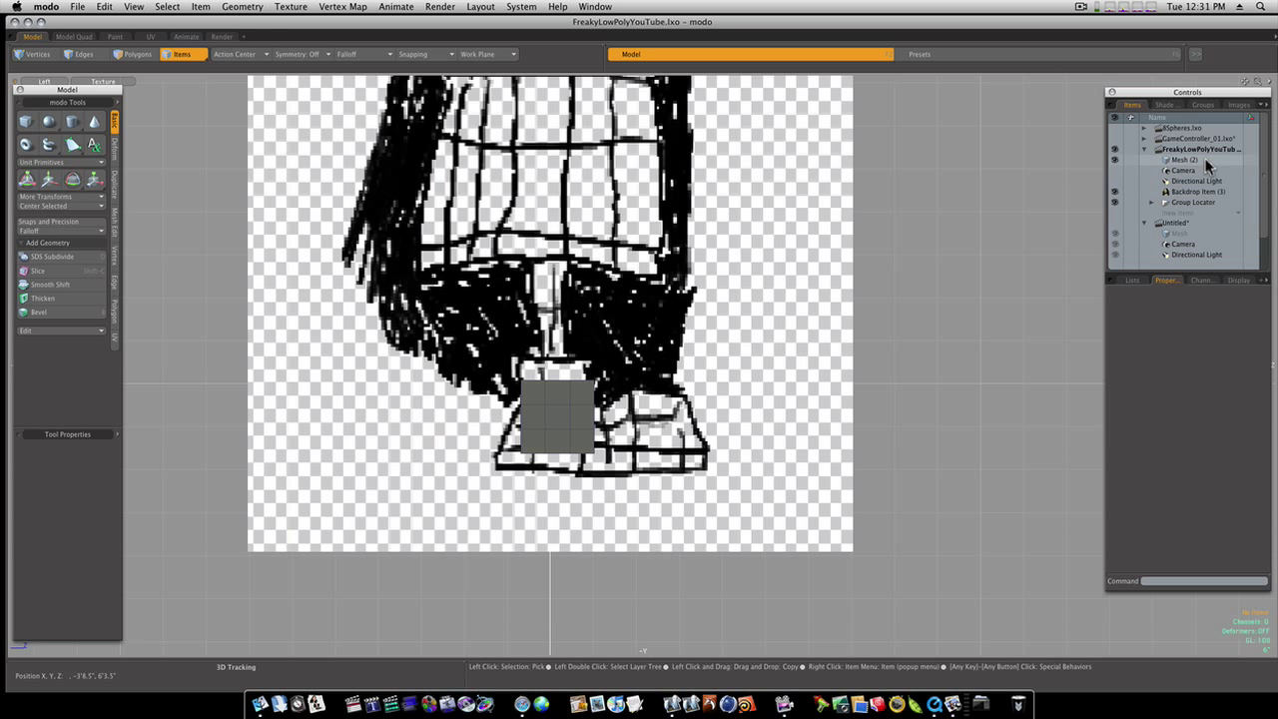
left_click(1183, 160)
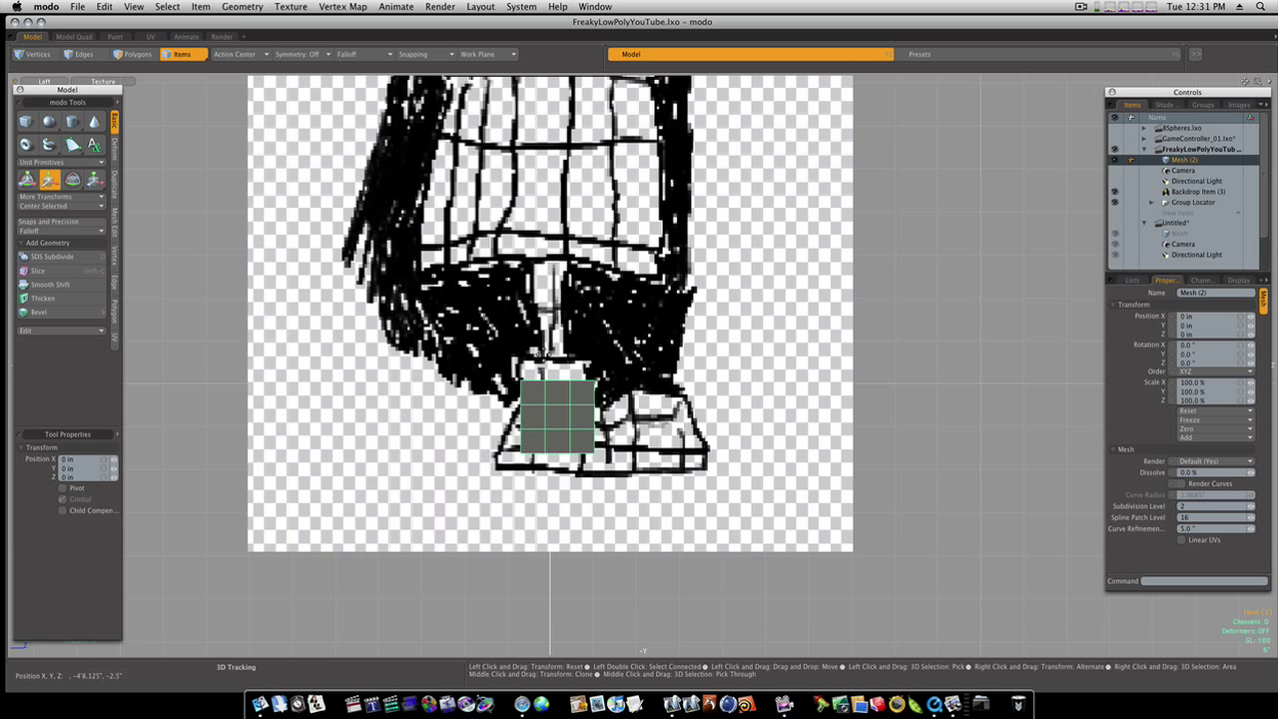
left_click_drag(557, 414, 544, 429)
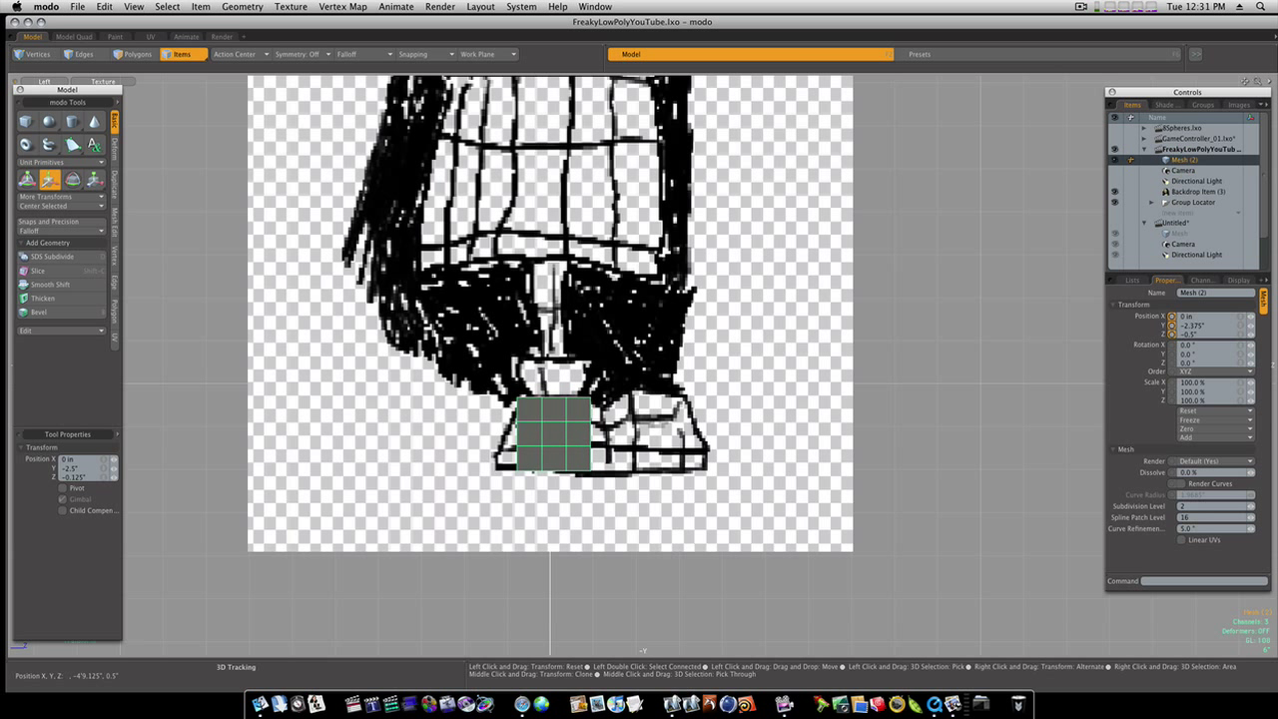
left_click_drag(547, 432, 557, 432)
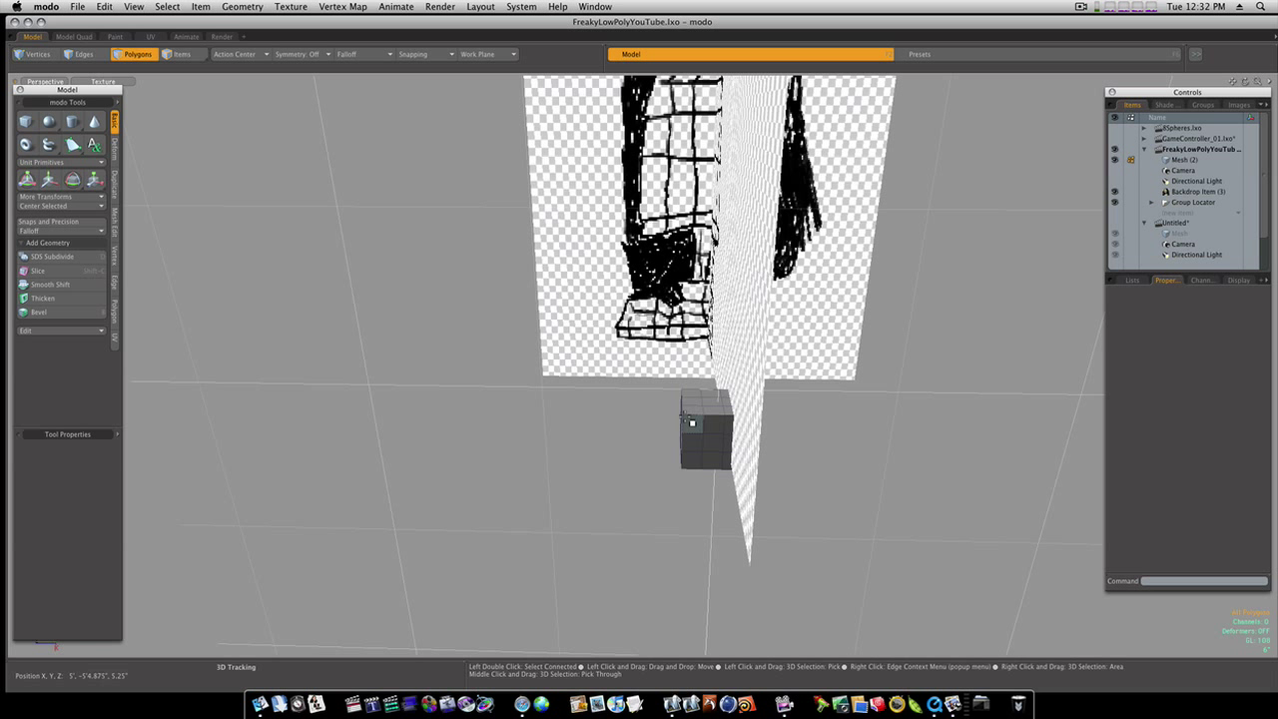
In Front view, slide the cube sideways under the character's foot.
left_click(50, 179)
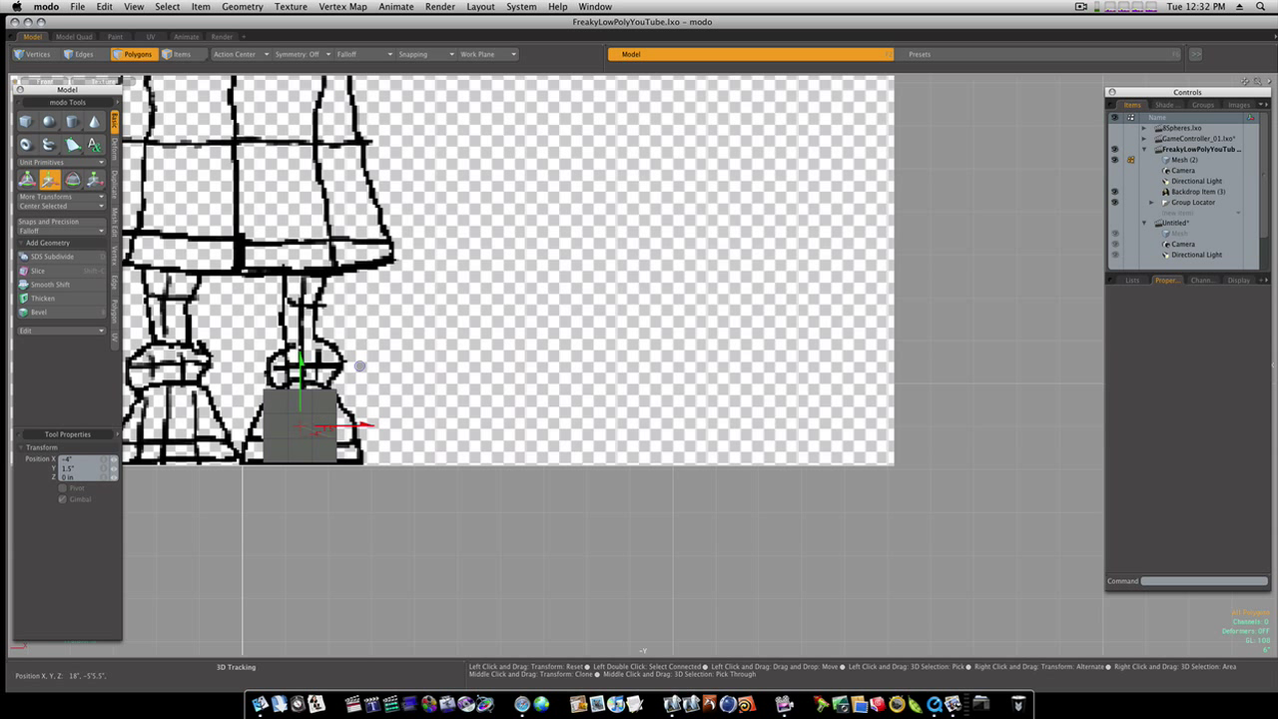
left_click_drag(319, 428, 370, 429)
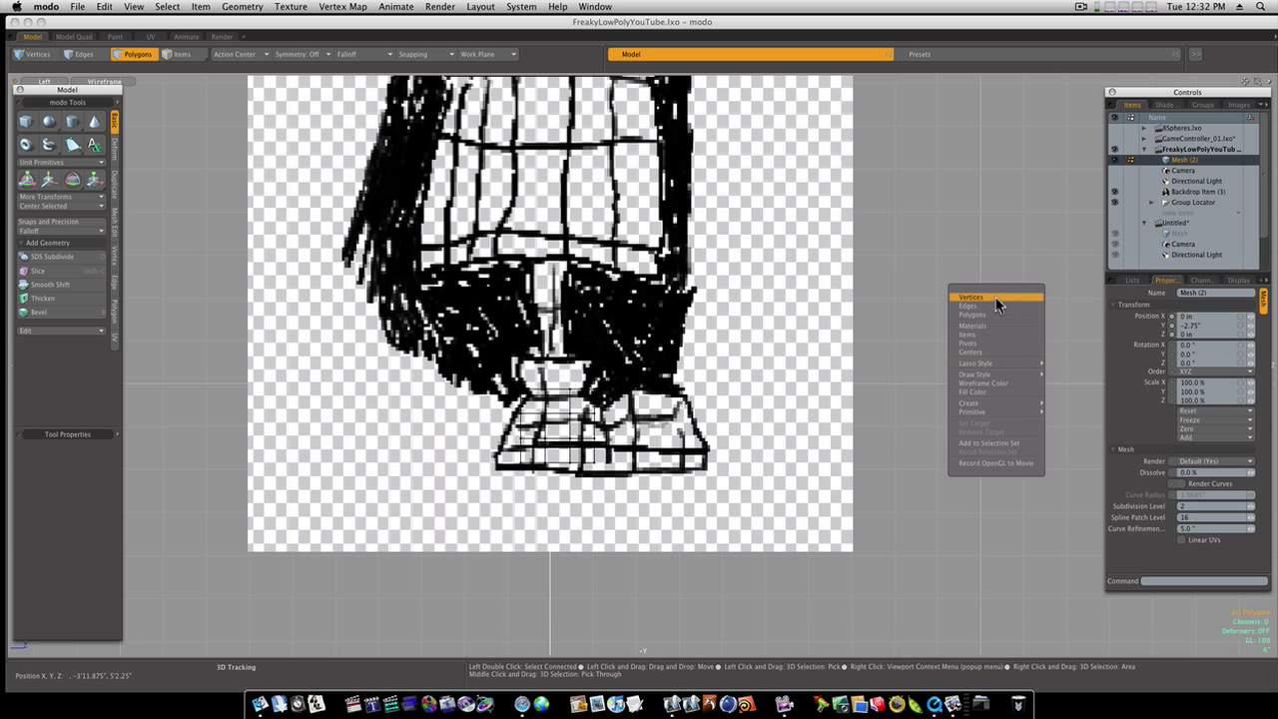
Set the wireframe colour to yellow and change the lasso selection style.
left_click(991, 383)
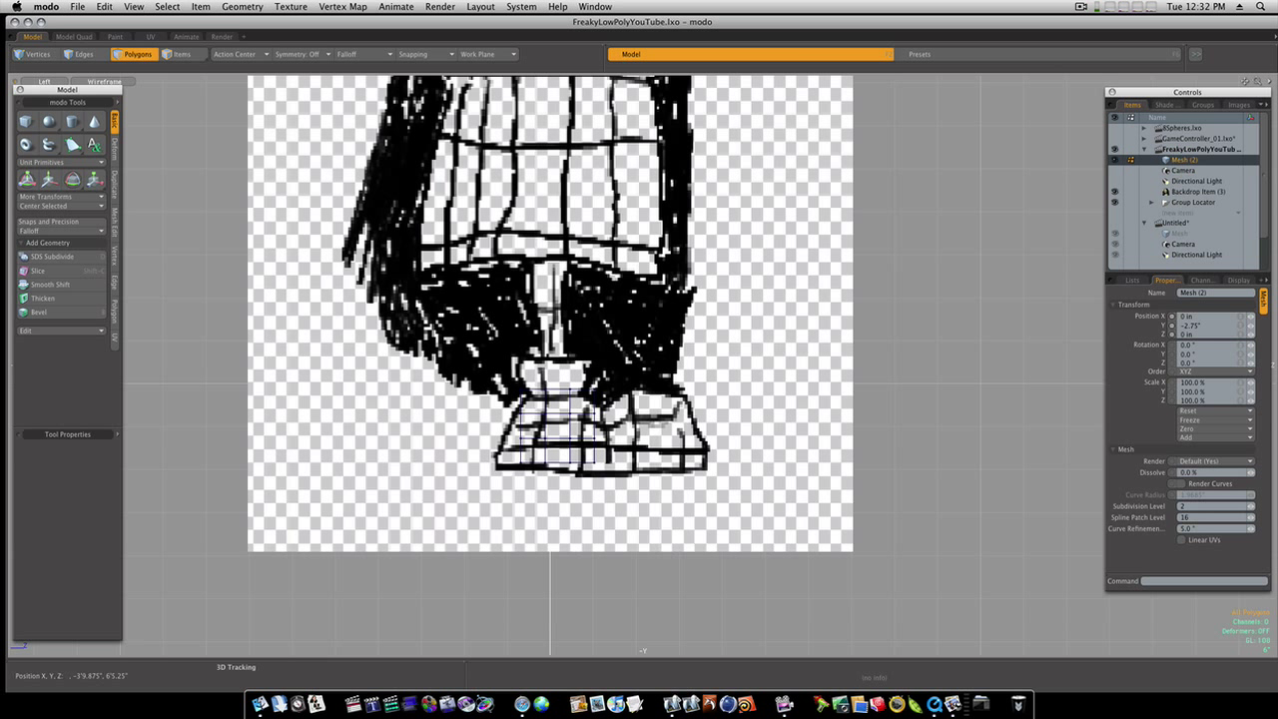
right_click(894, 309)
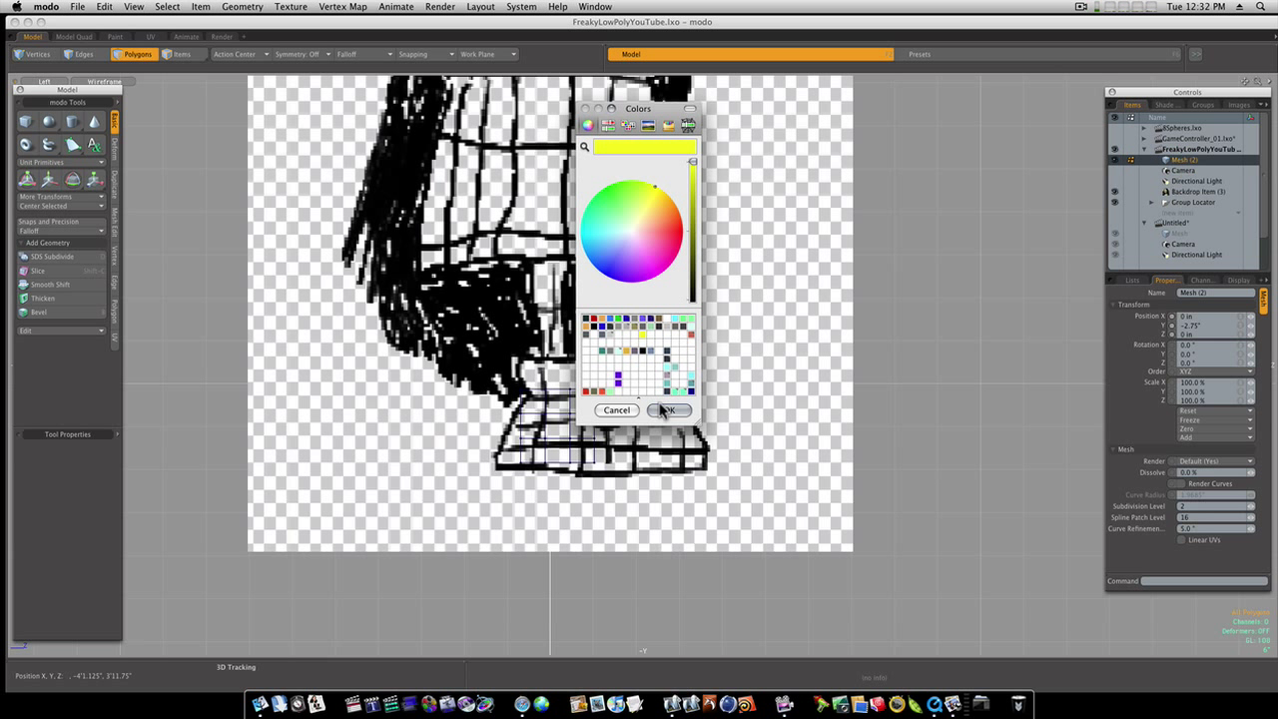
left_click(668, 409)
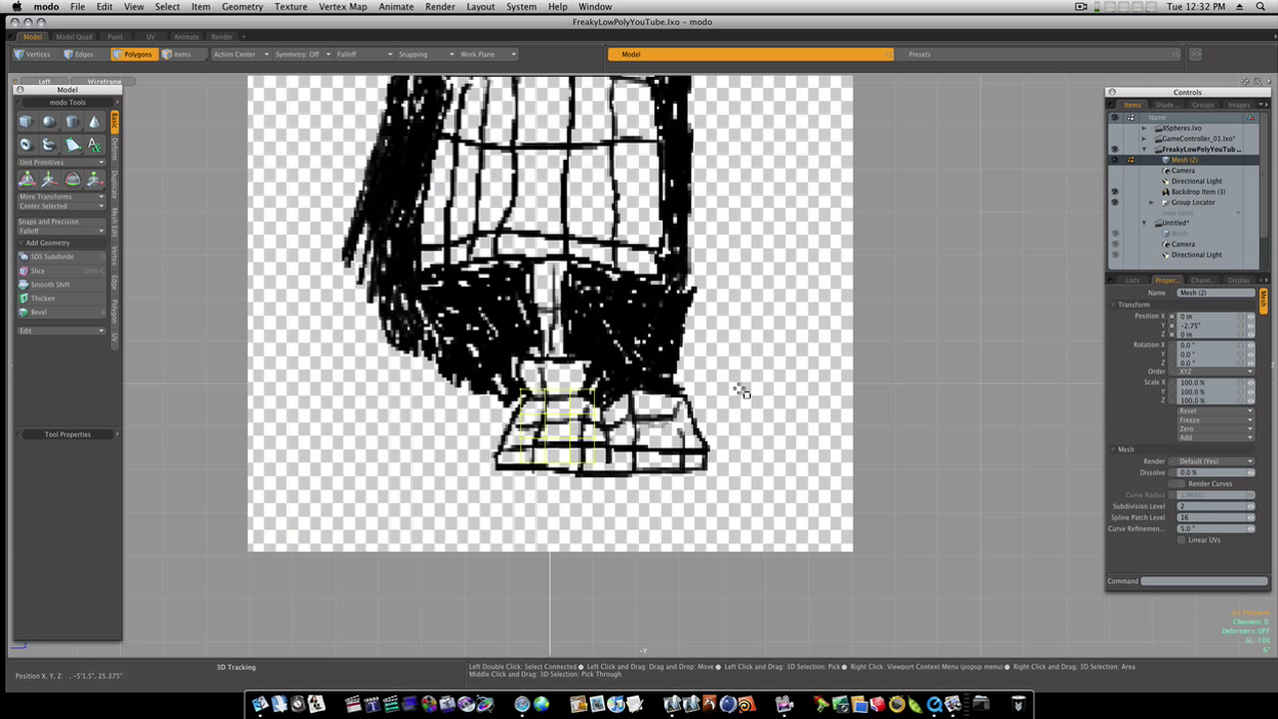
right_click(735, 389)
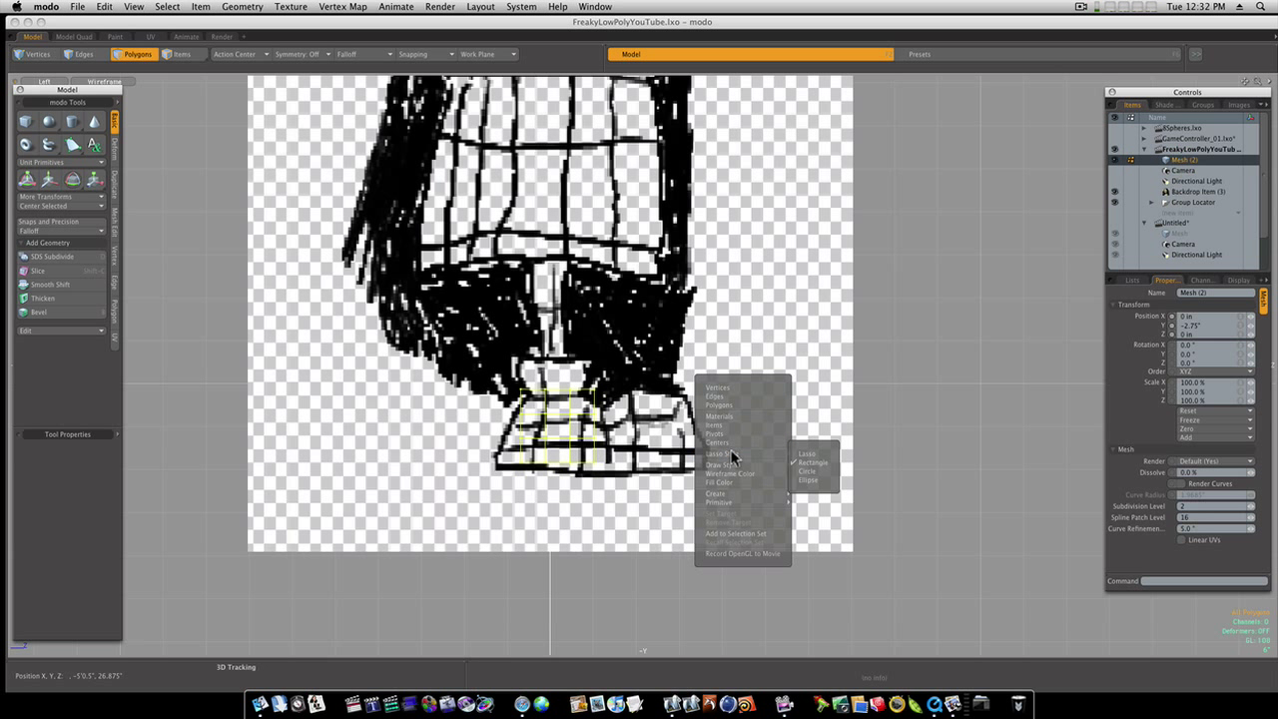
left_click(731, 472)
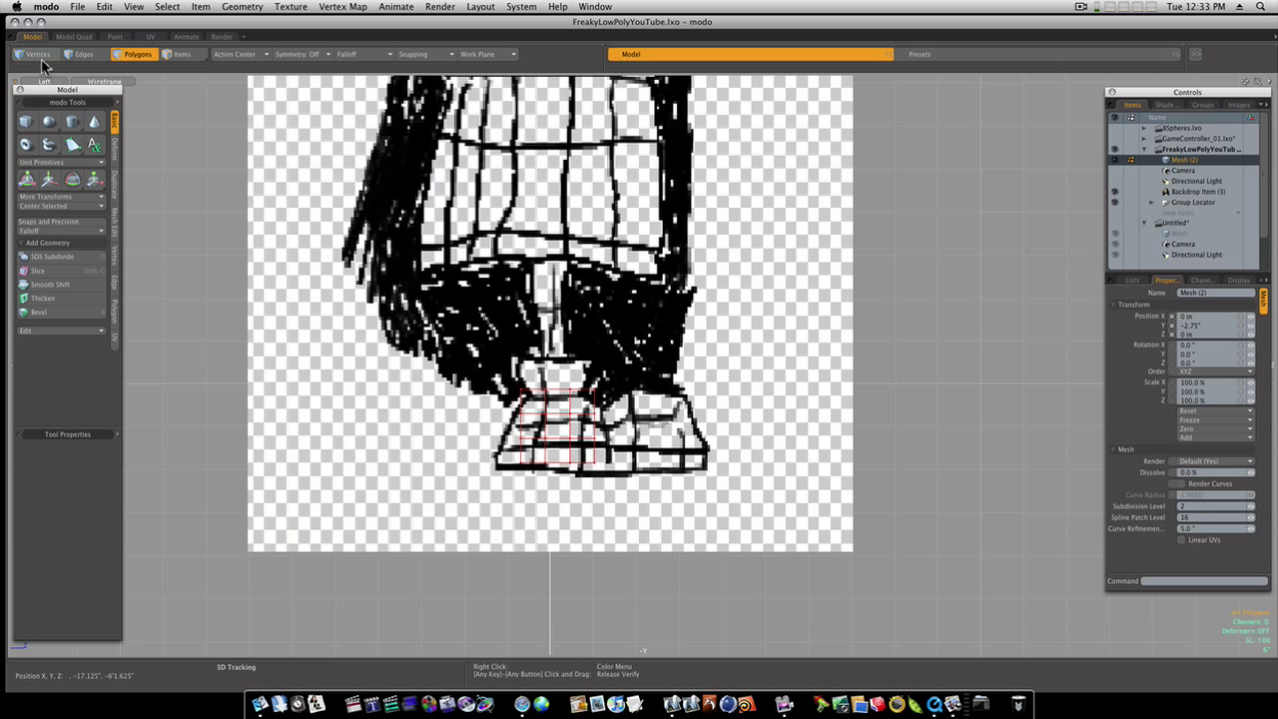
In Vertices mode, drag the box's vertices out across the drawn shoe outline.
left_click(37, 52)
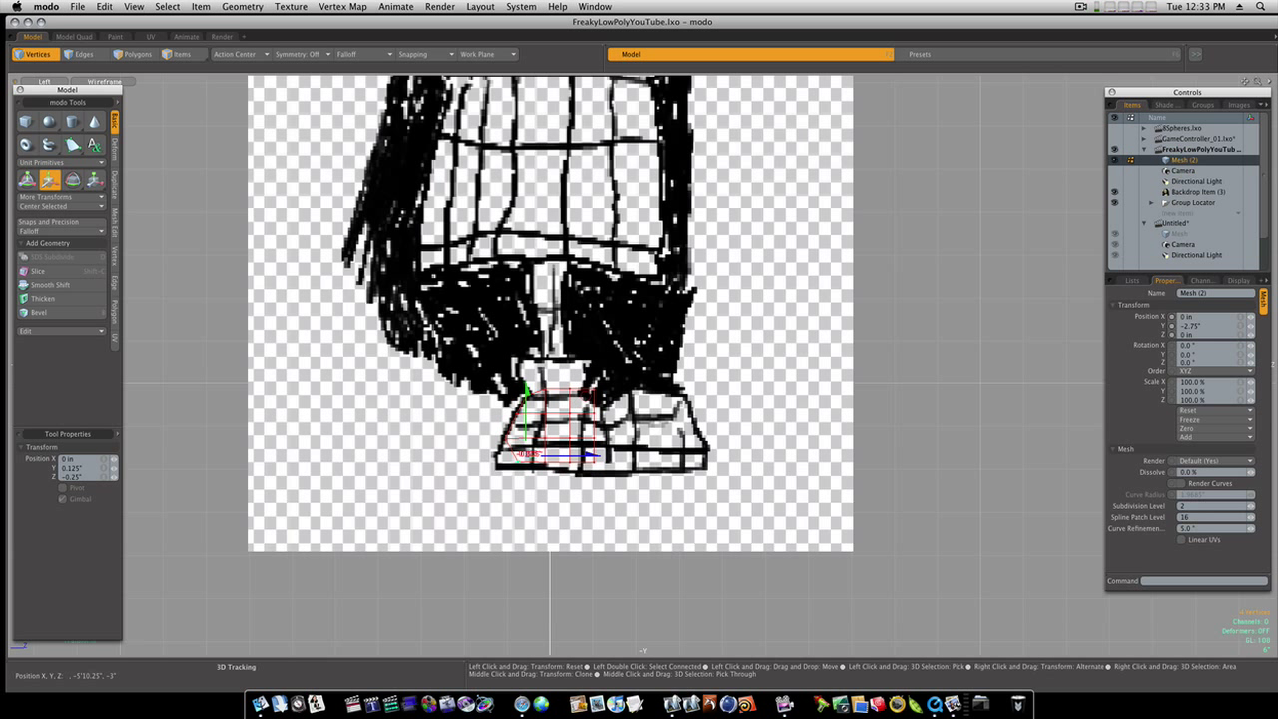
left_click_drag(526, 389, 526, 419)
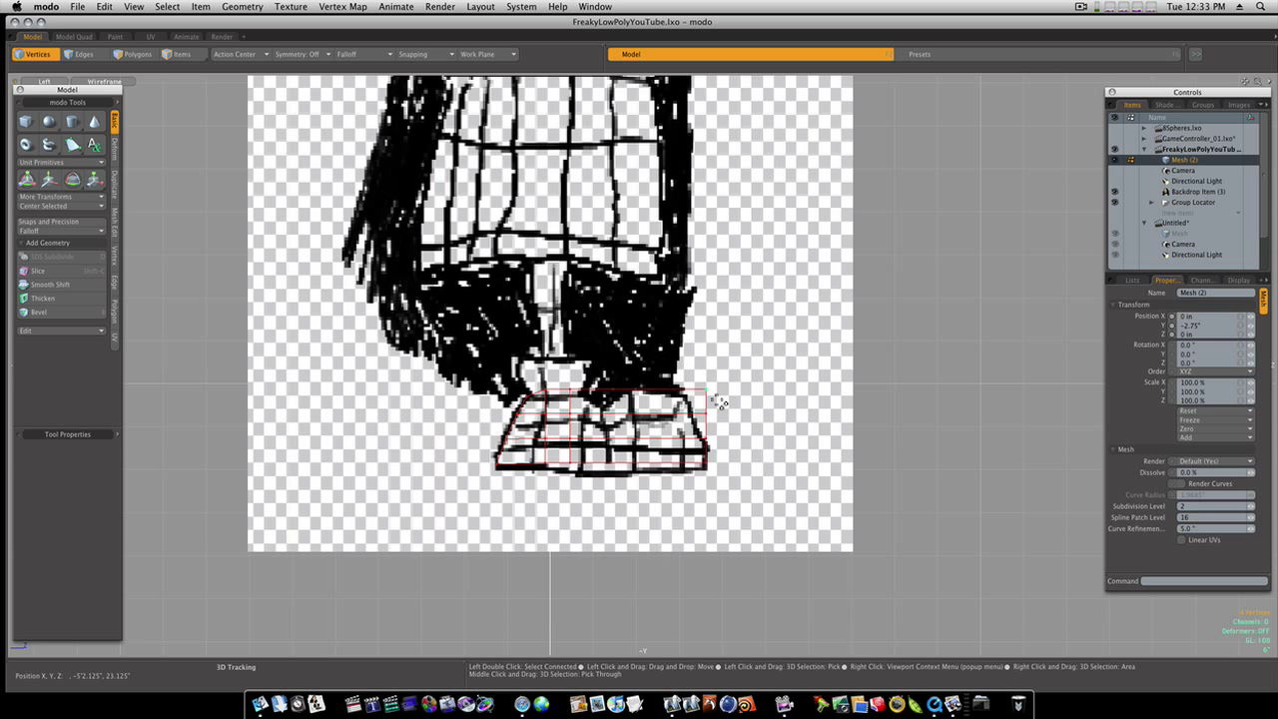
left_click(48, 178)
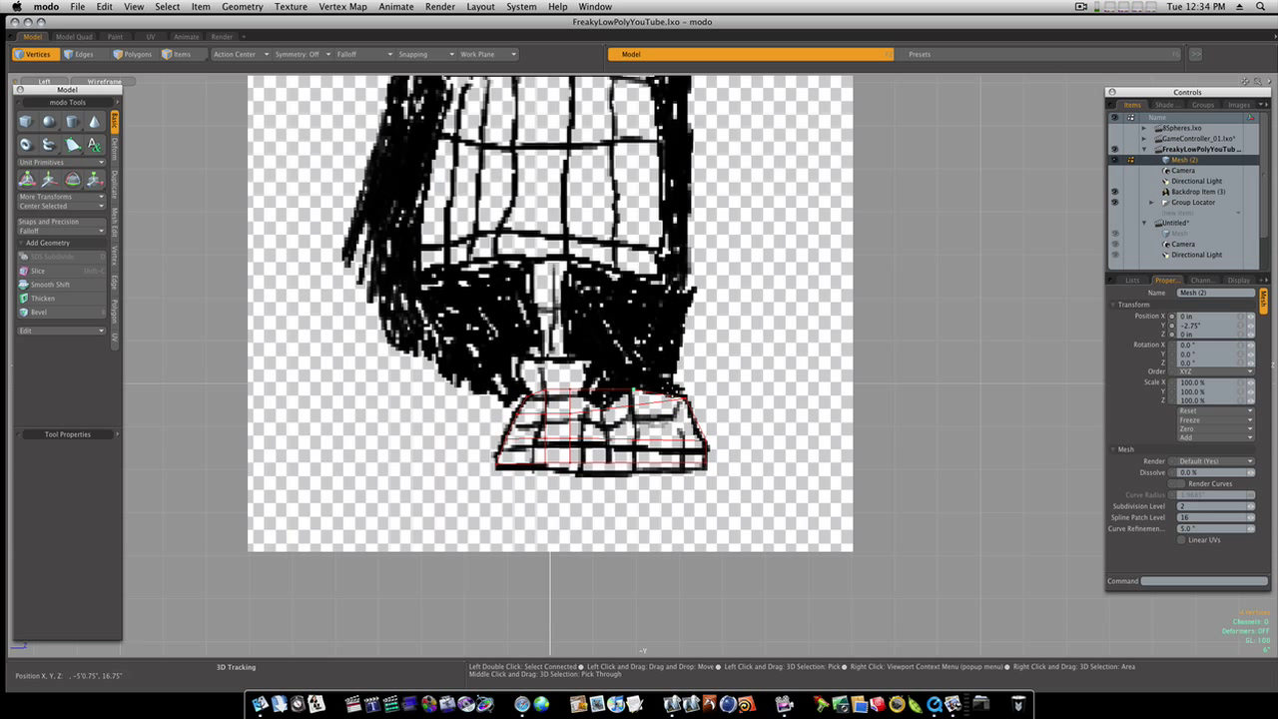
Select and remove stray edges on the shoe mesh grid in Left view.
left_click(83, 53)
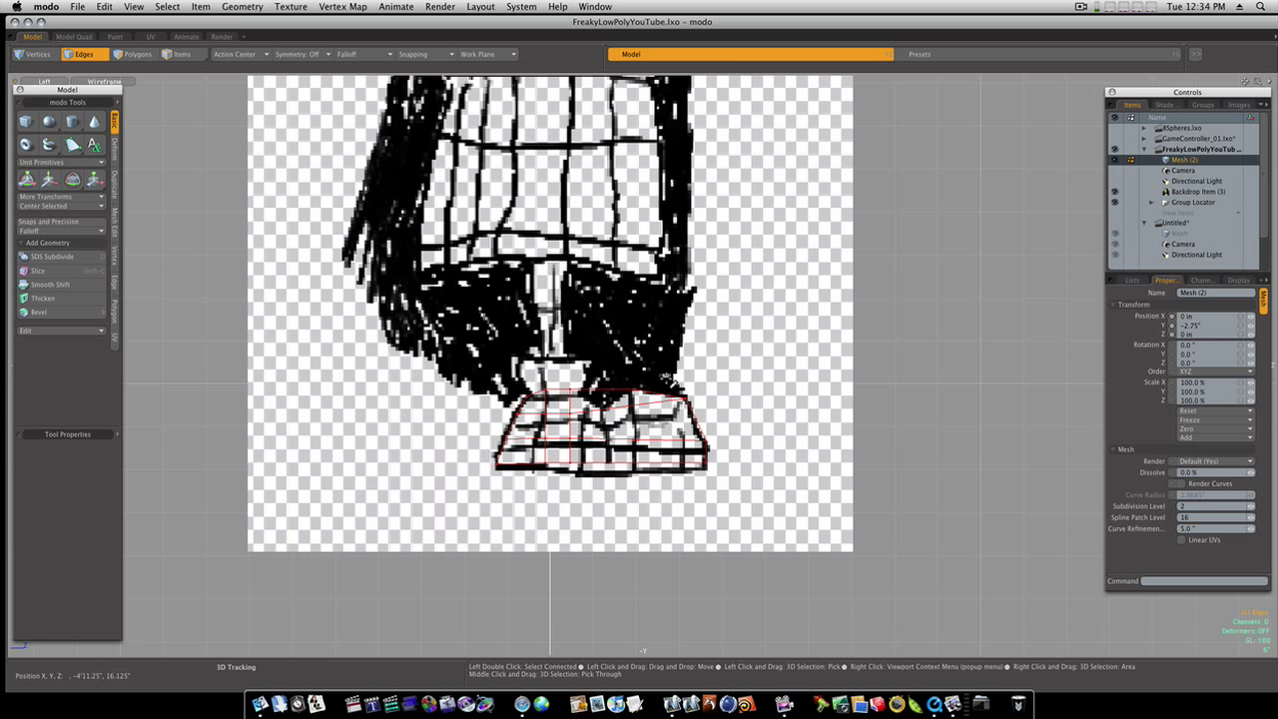
left_click(39, 269)
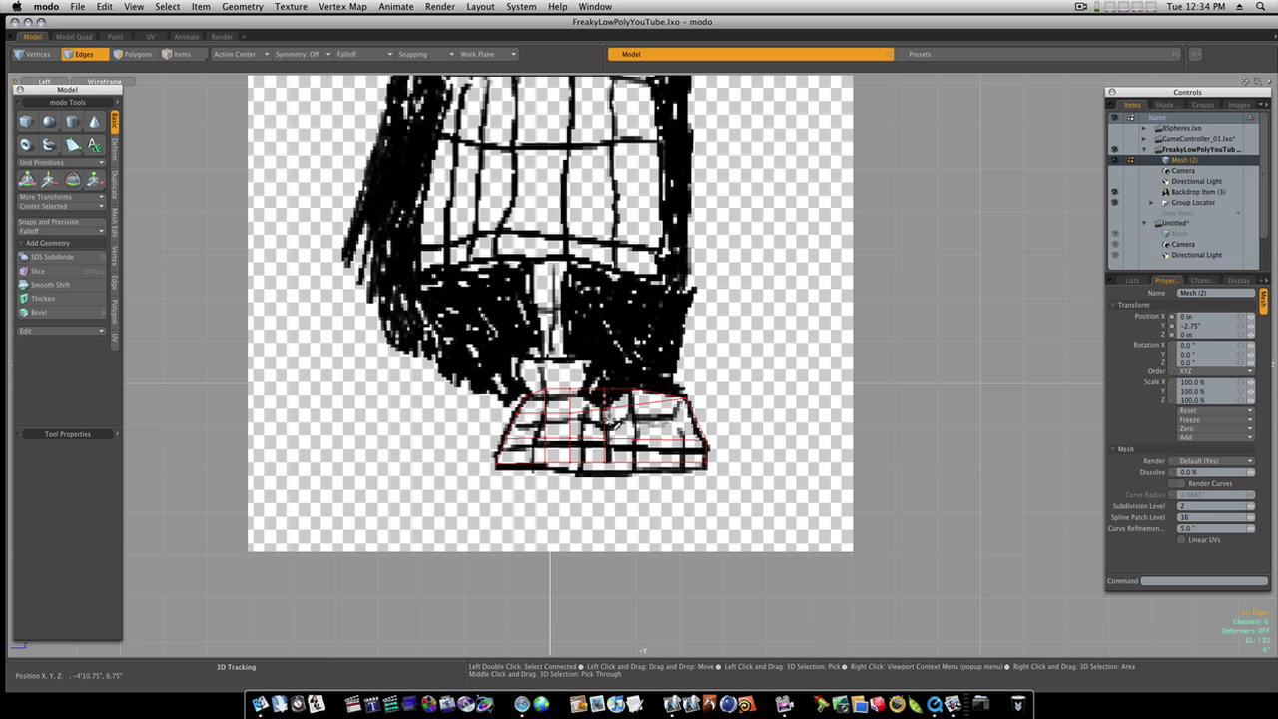
left_click(37, 58)
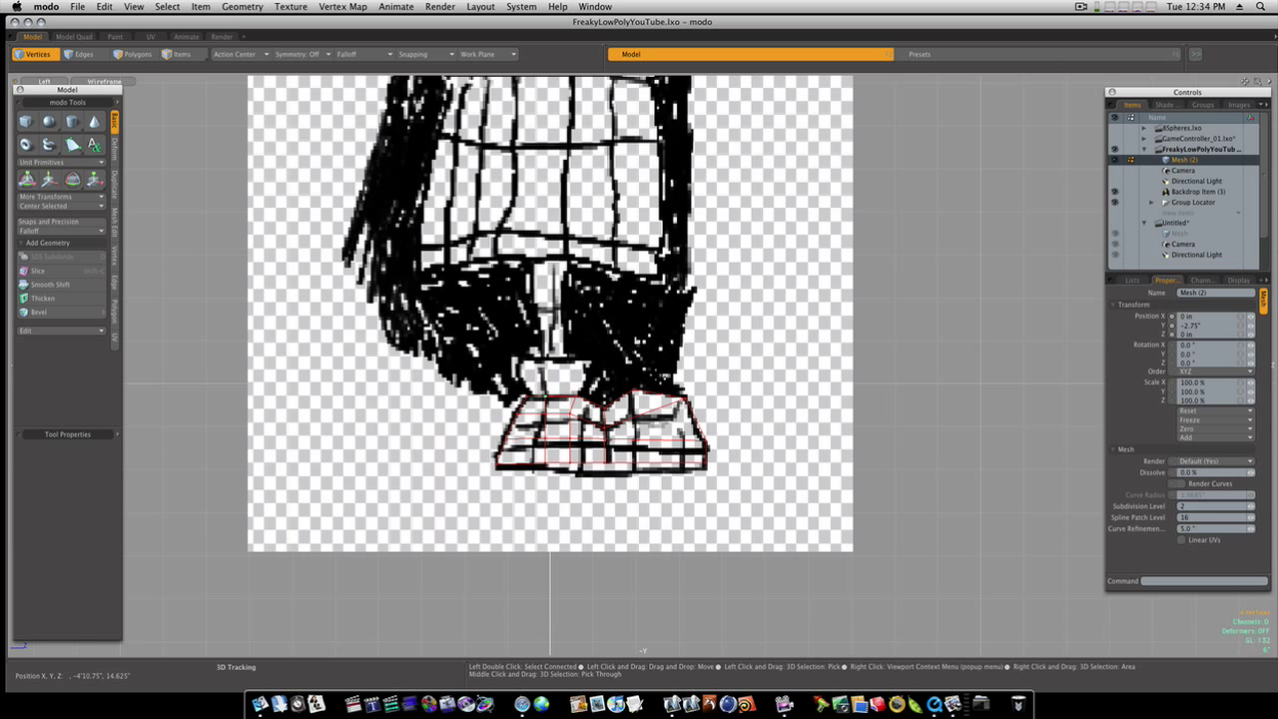
left_click(82, 54)
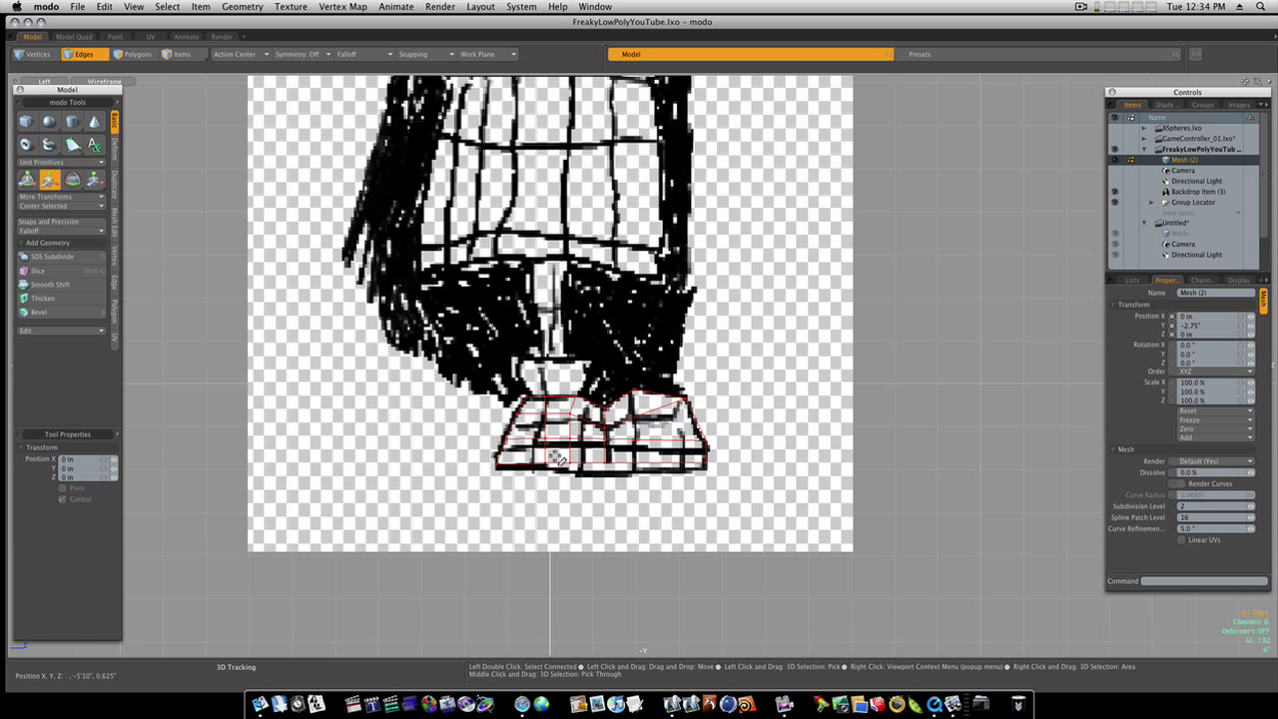
left_click(36, 53)
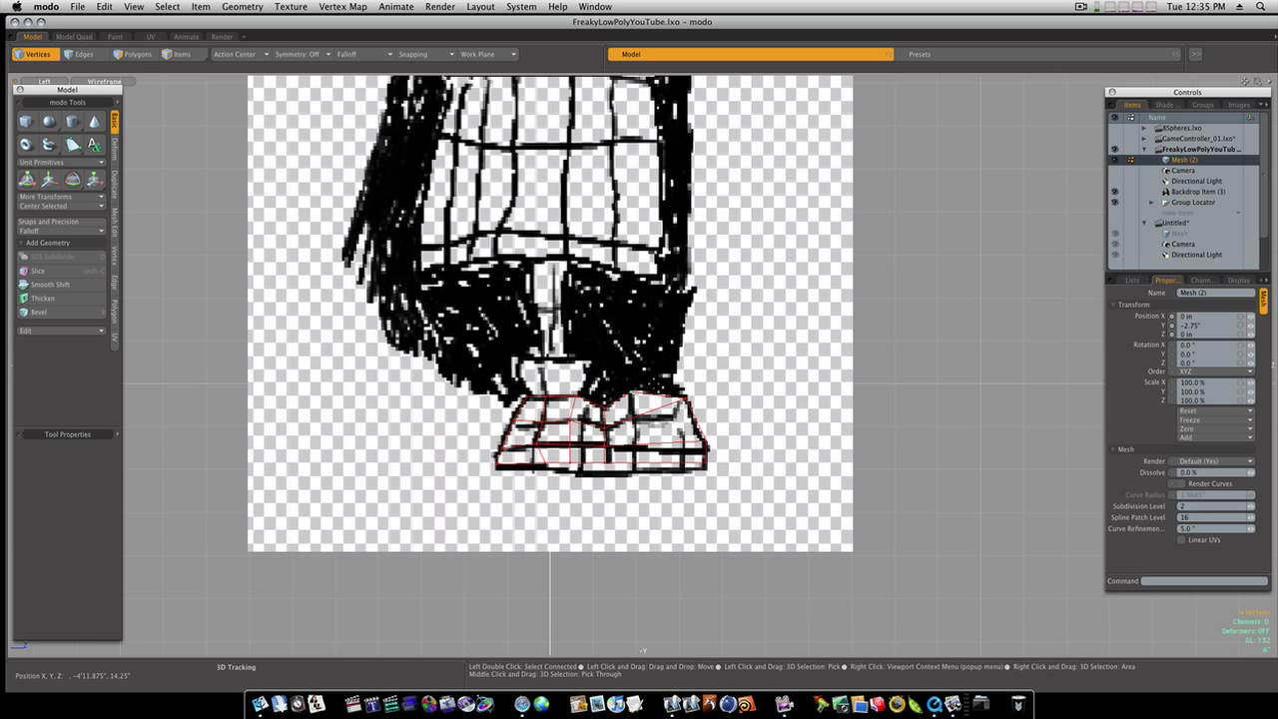
left_click(37, 270)
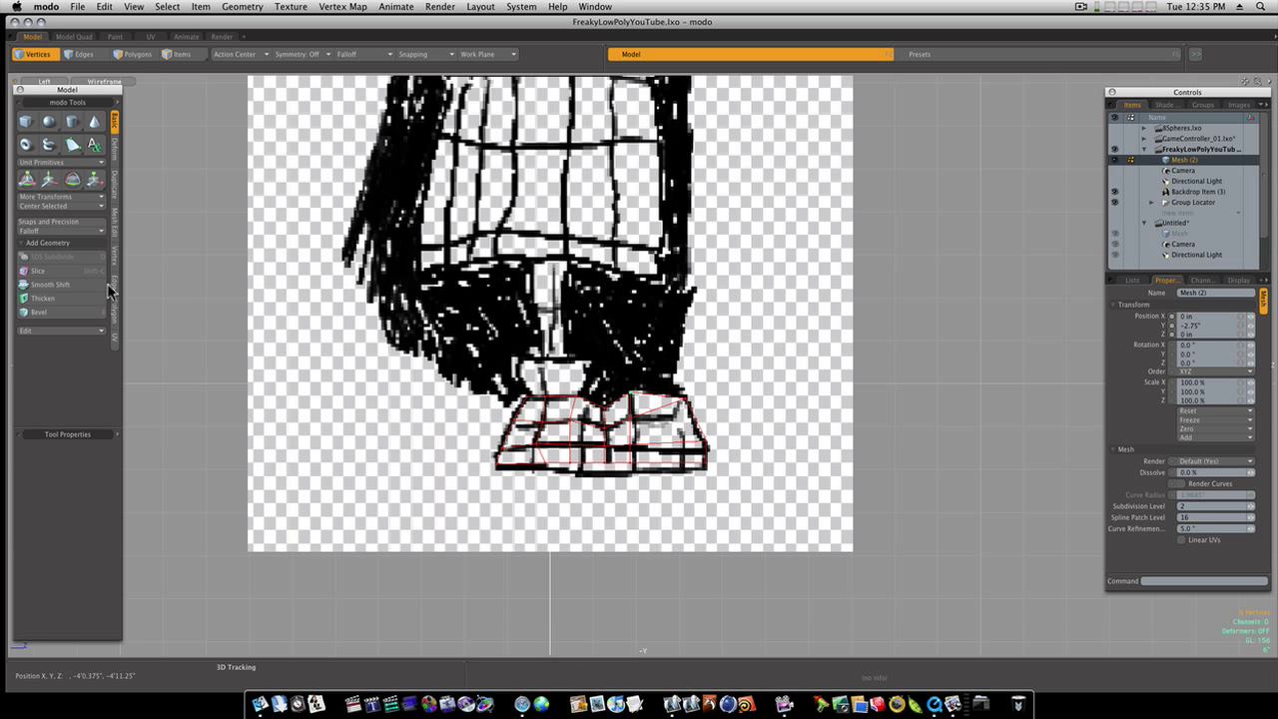
Join the selected shoe vertices with Average left unchecked.
left_click(116, 257)
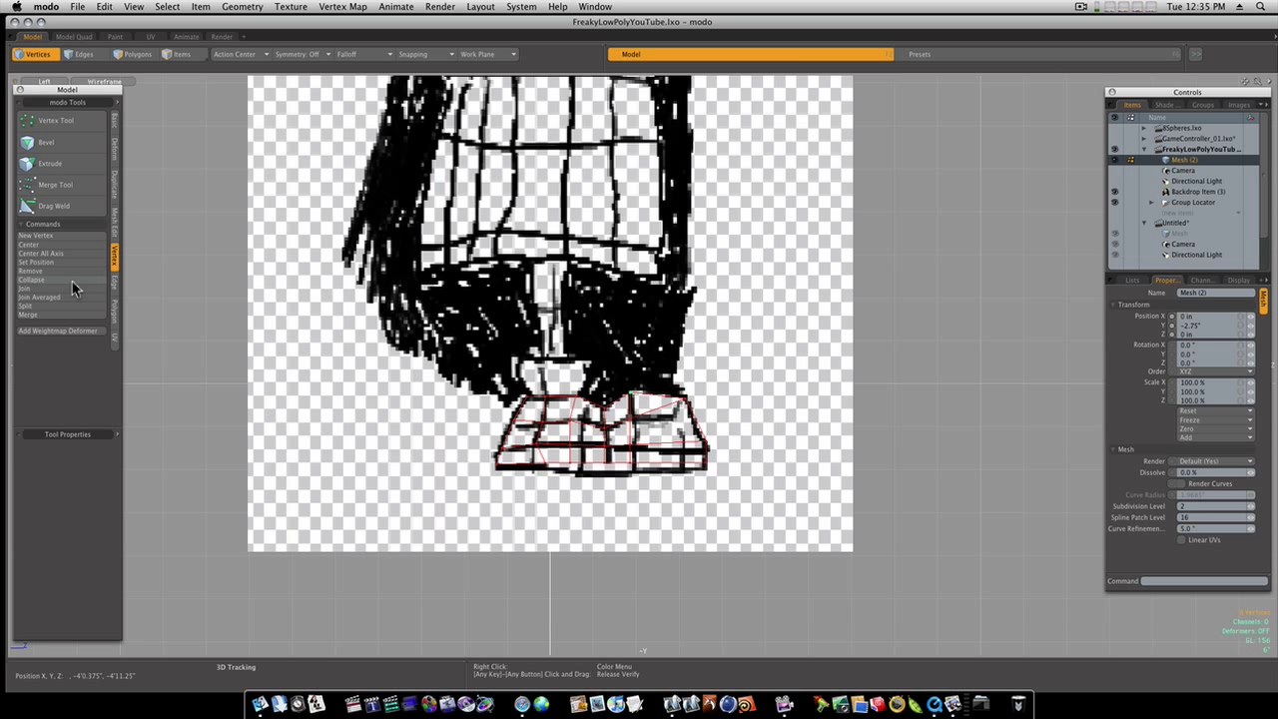
left_click(24, 288)
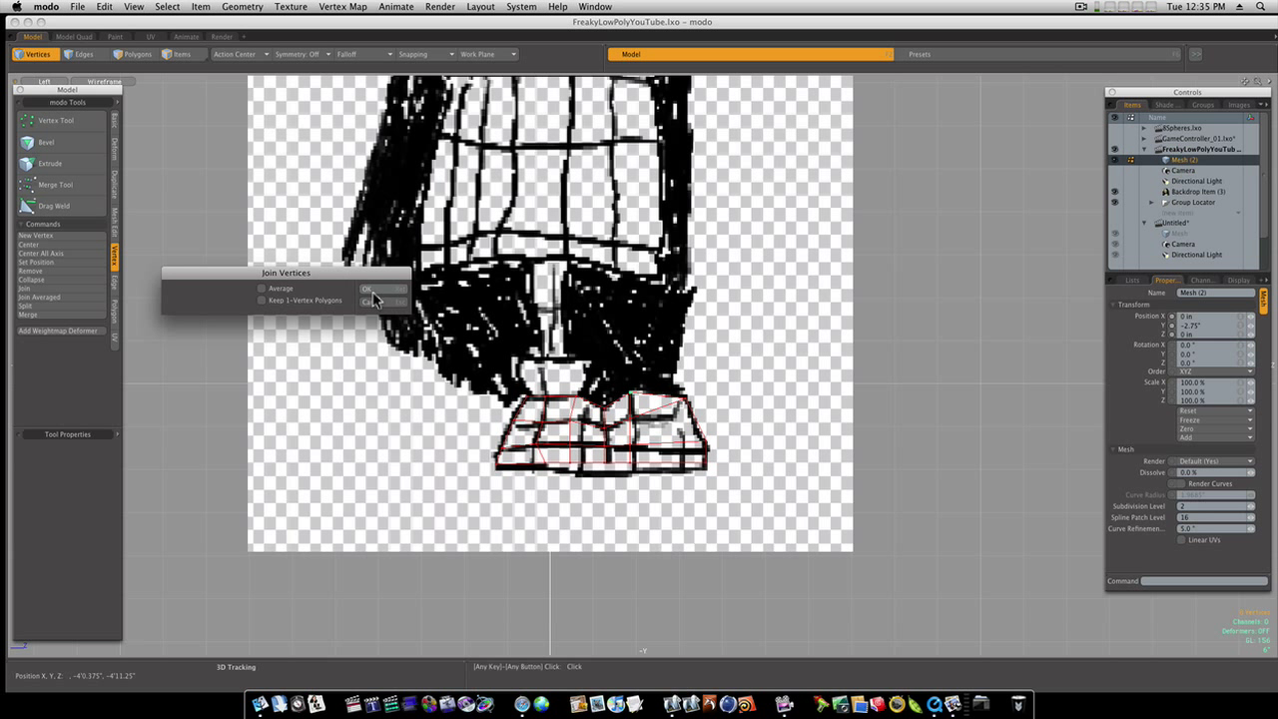
left_click(381, 288)
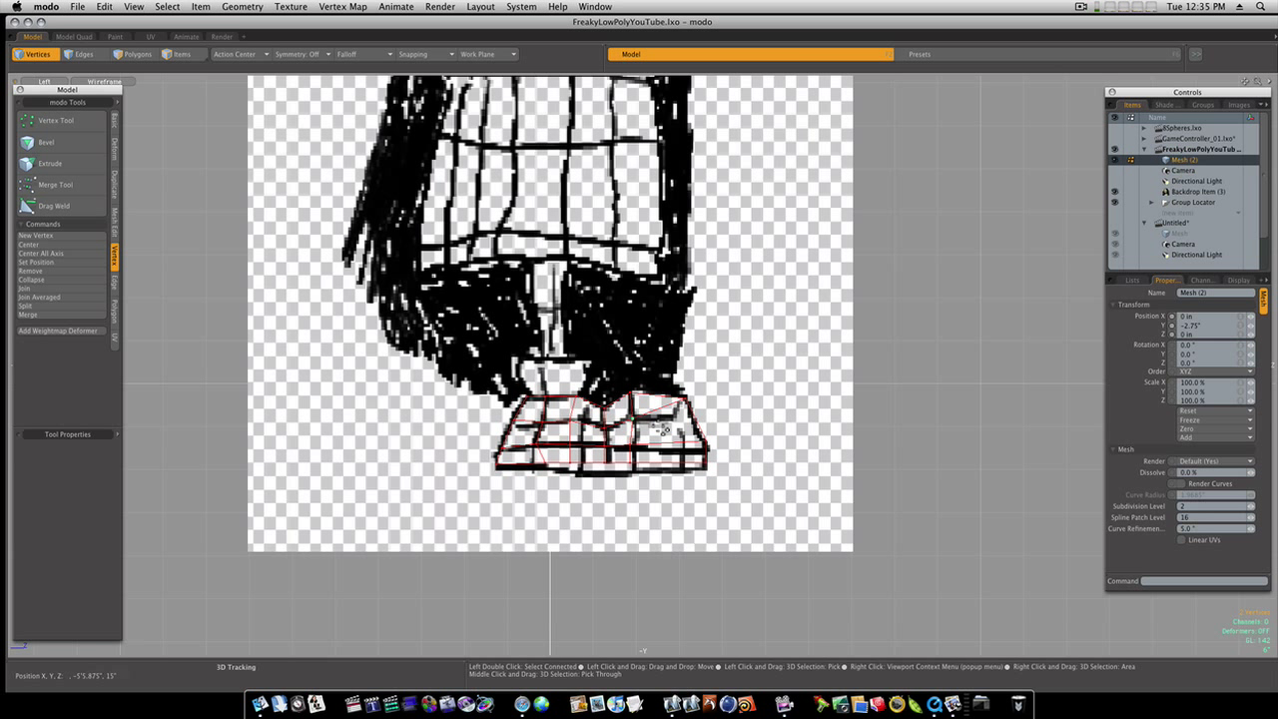
left_click(653, 422)
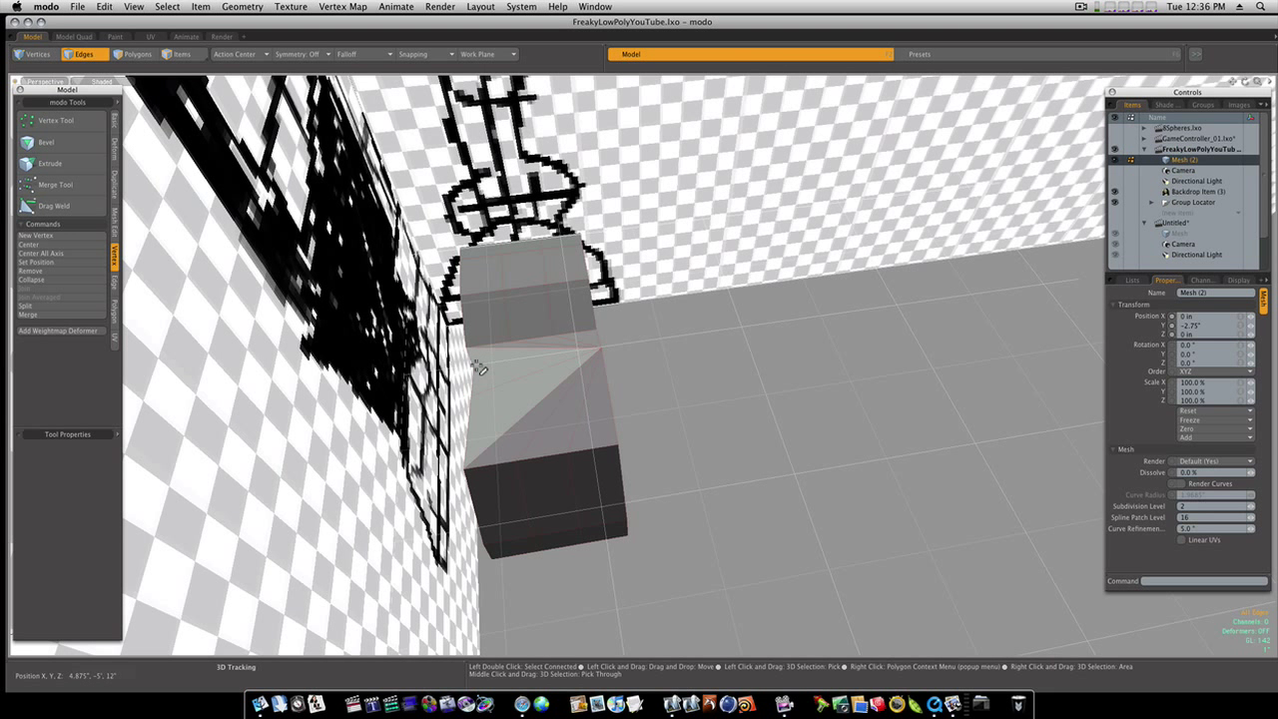
Switch to Vertices mode and select vertices on the shoe block from the right-click menu.
left_click(30, 53)
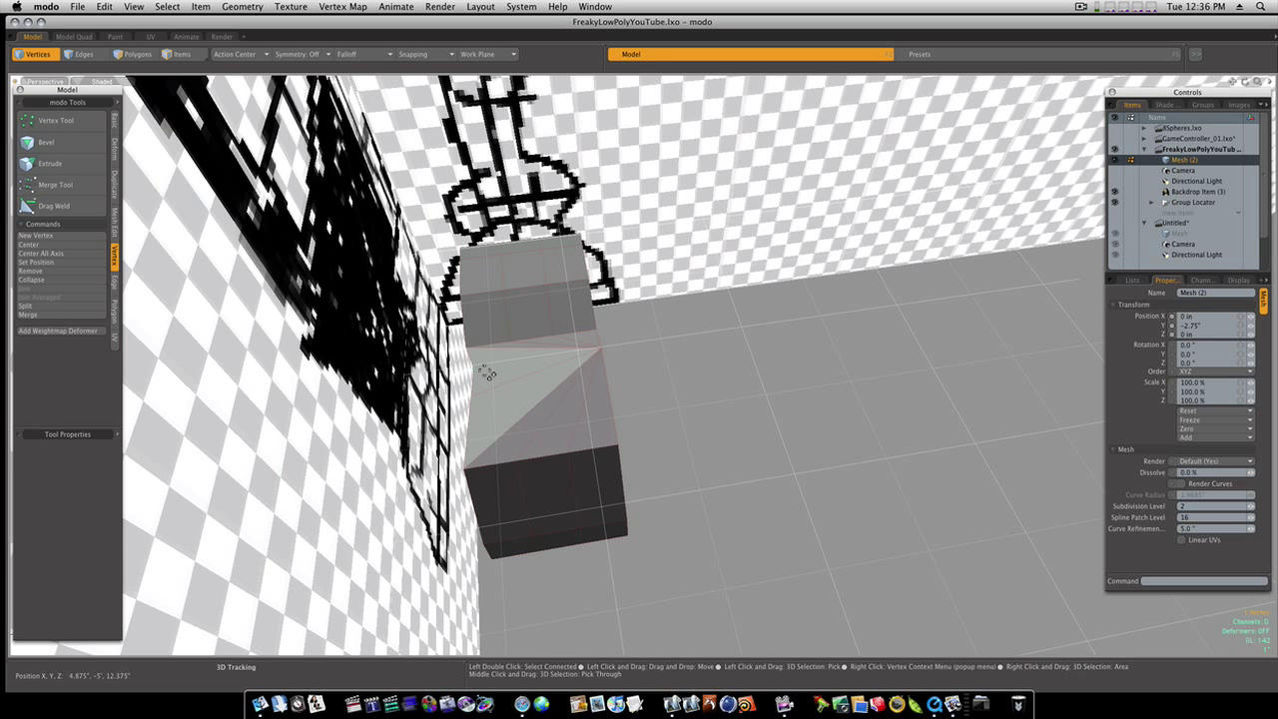
right_click(486, 377)
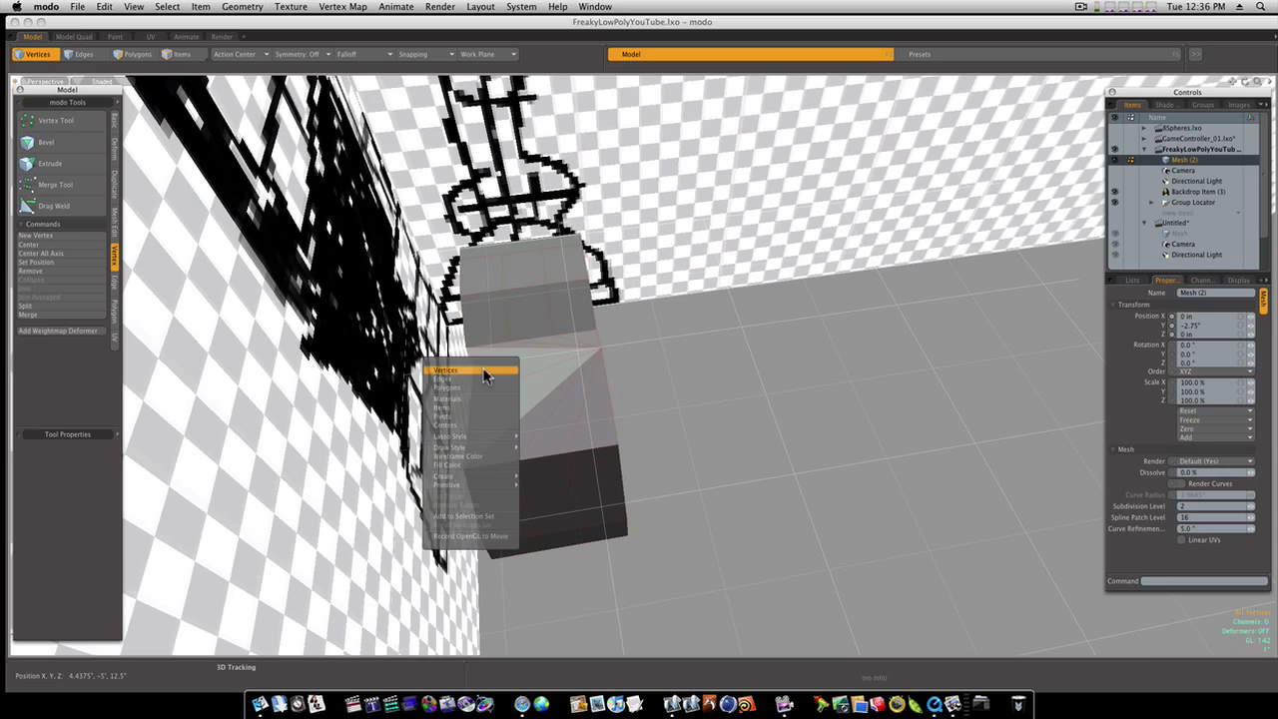
left_click(456, 370)
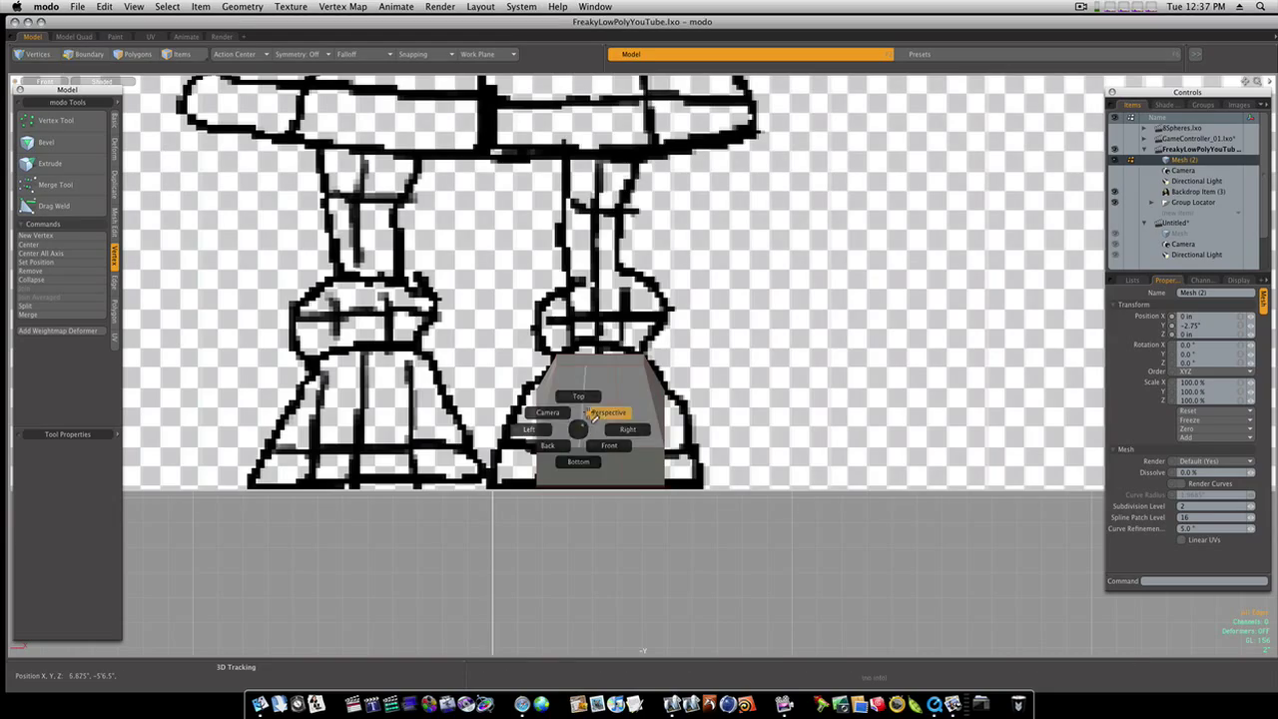
Switch the viewport to Perspective to view the shoe block in 3D.
left_click(606, 412)
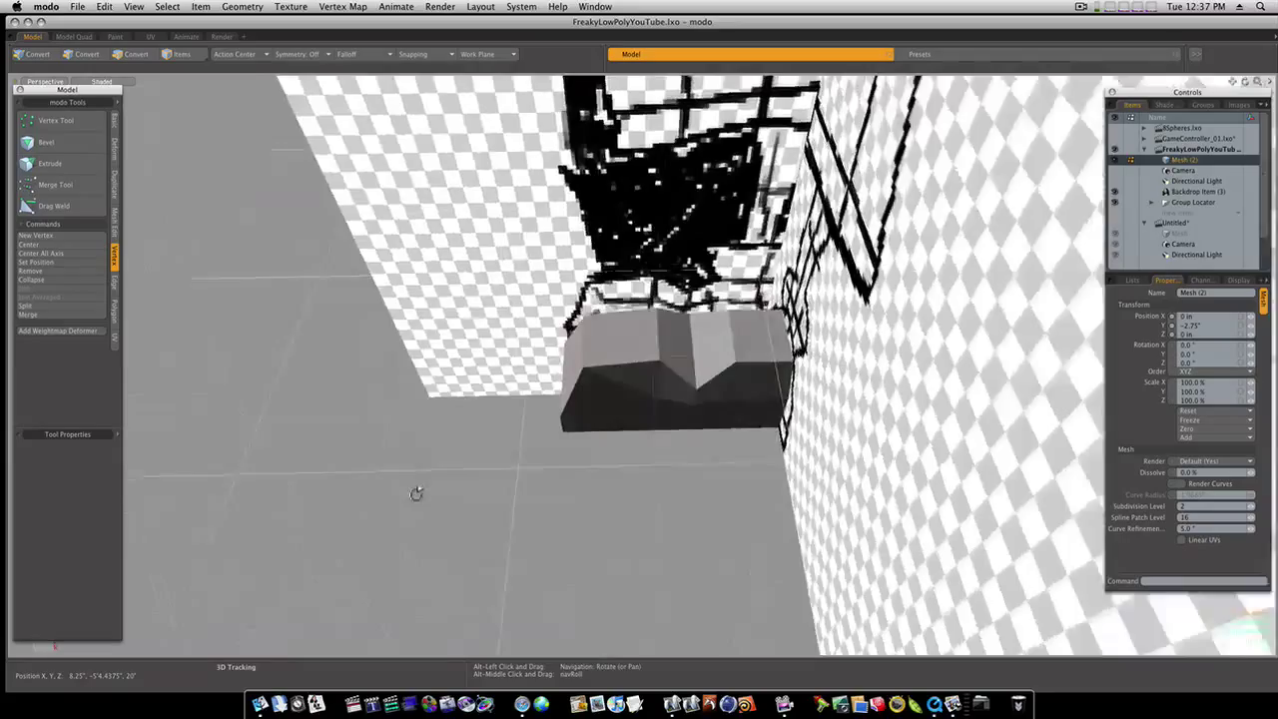
Orbit above the shoe block and scale it to 80% along X.
left_click_drag(416, 493, 634, 523)
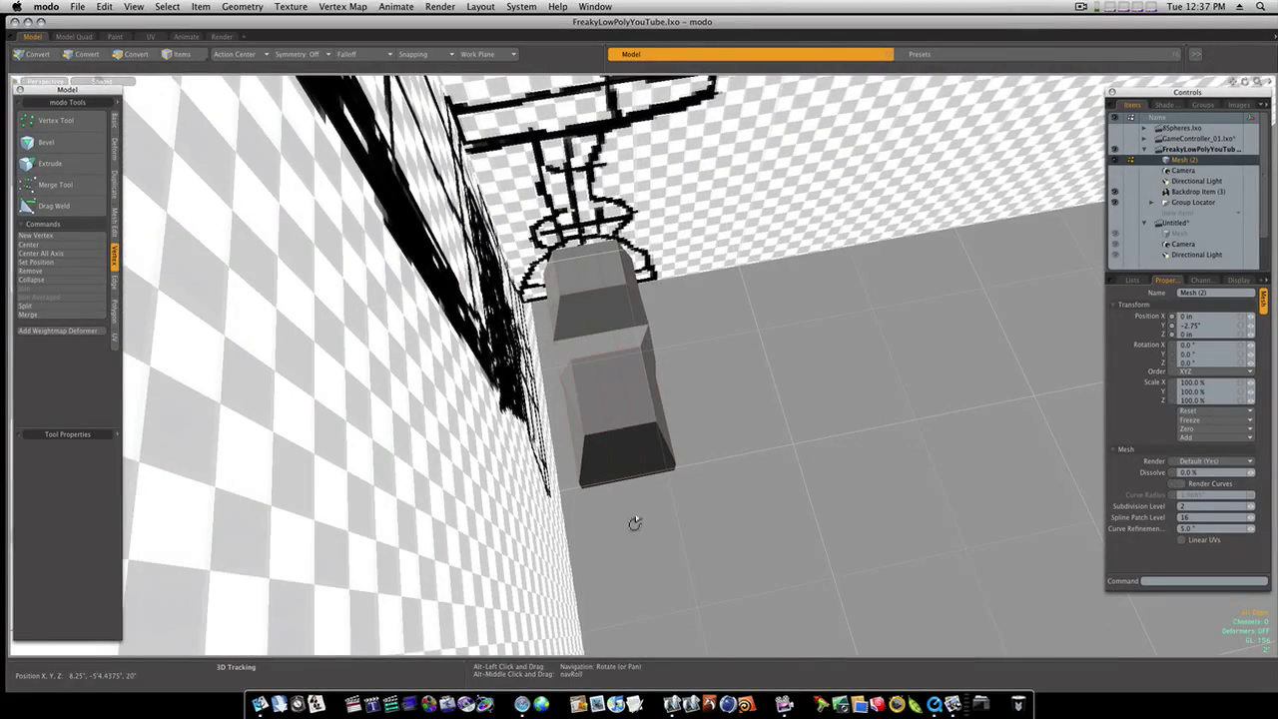
left_click(33, 54)
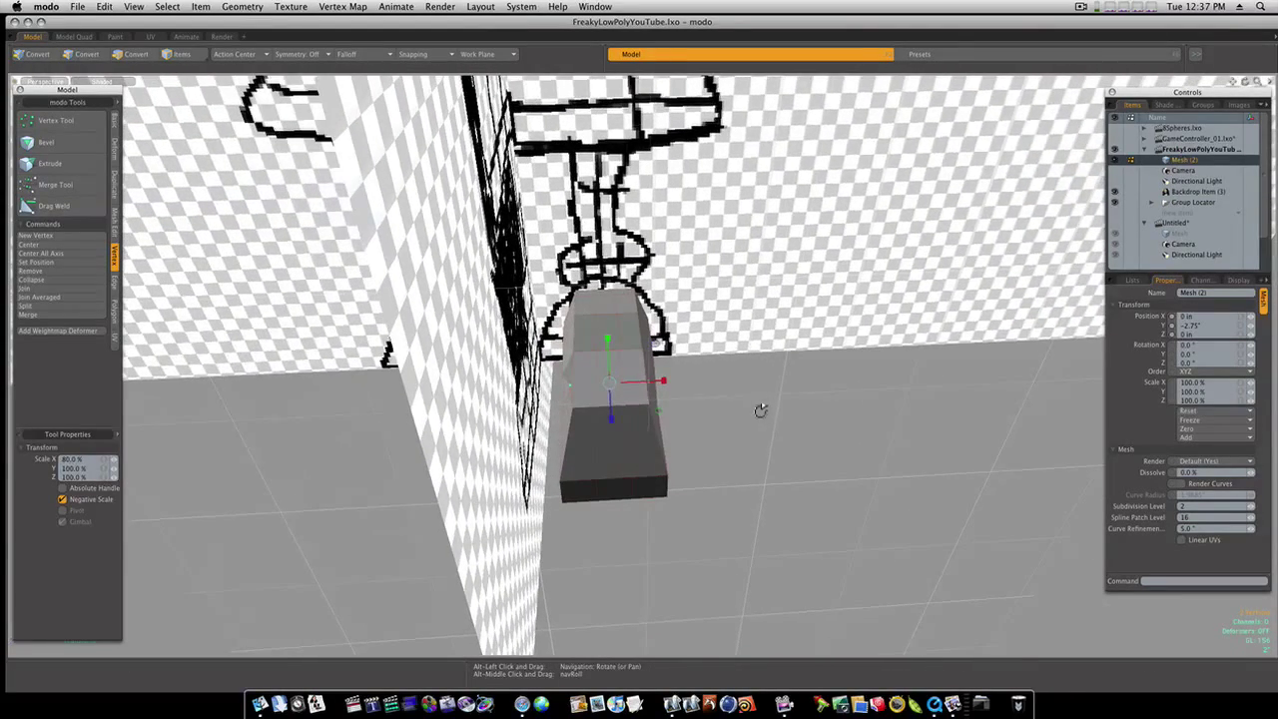
left_click_drag(658, 381, 669, 382)
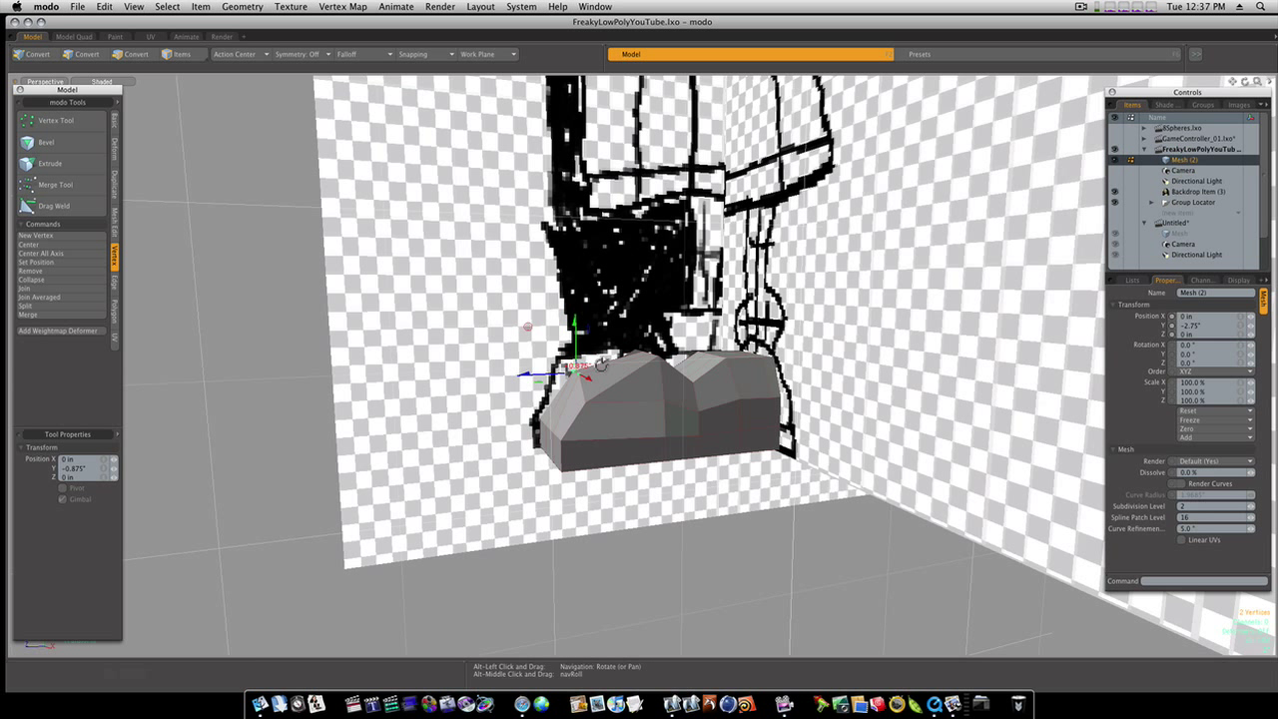
left_click(35, 54)
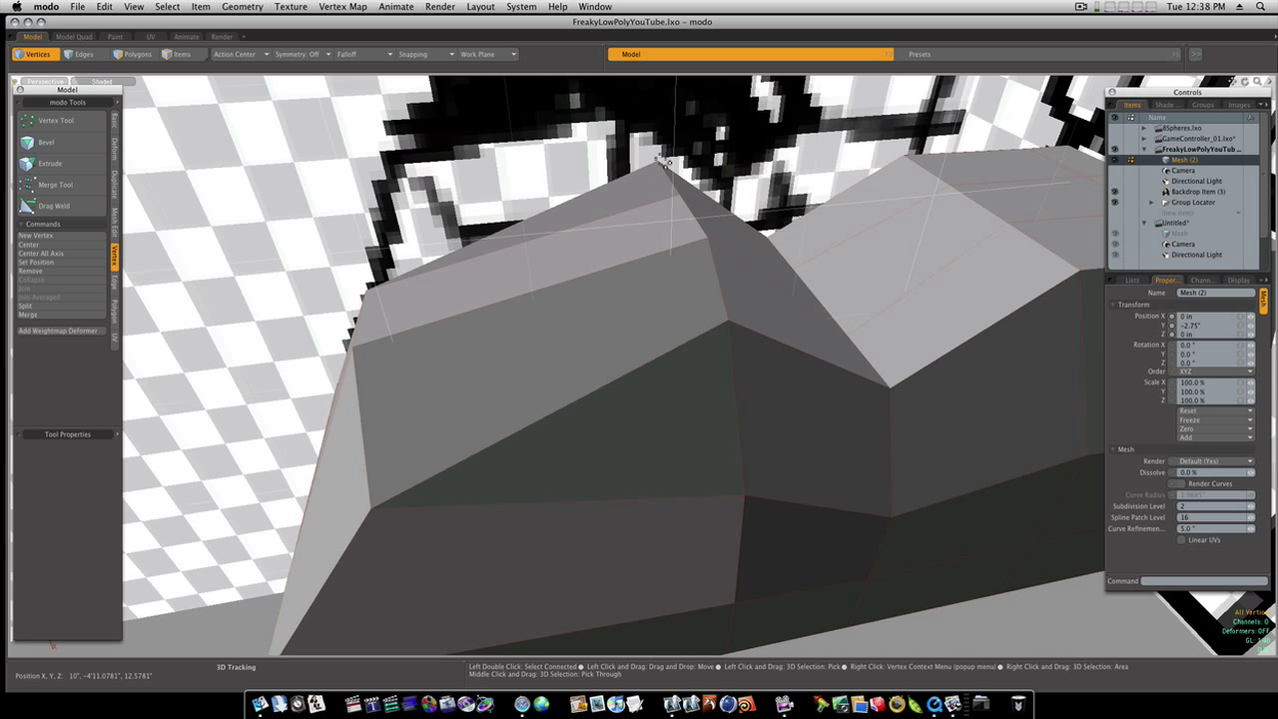
In Edges mode, pan the view inside the shoe mesh to find its open side.
left_click(84, 54)
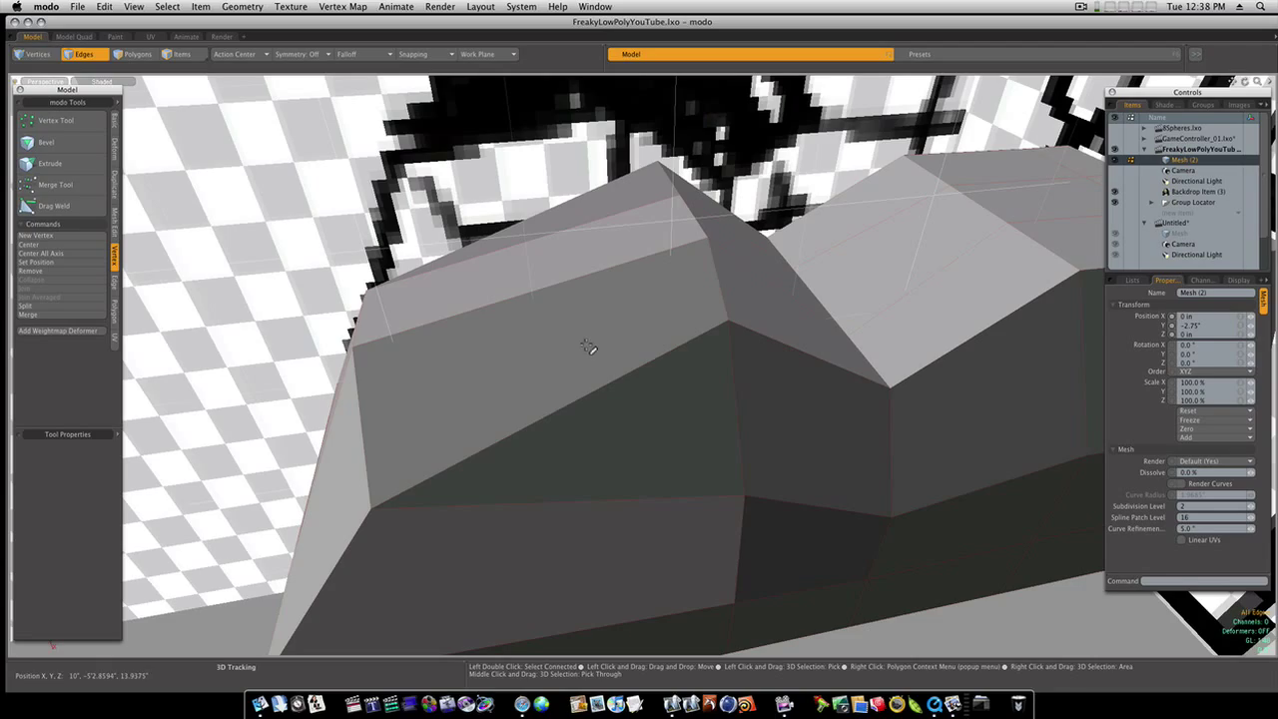
left_click_drag(589, 350, 813, 356)
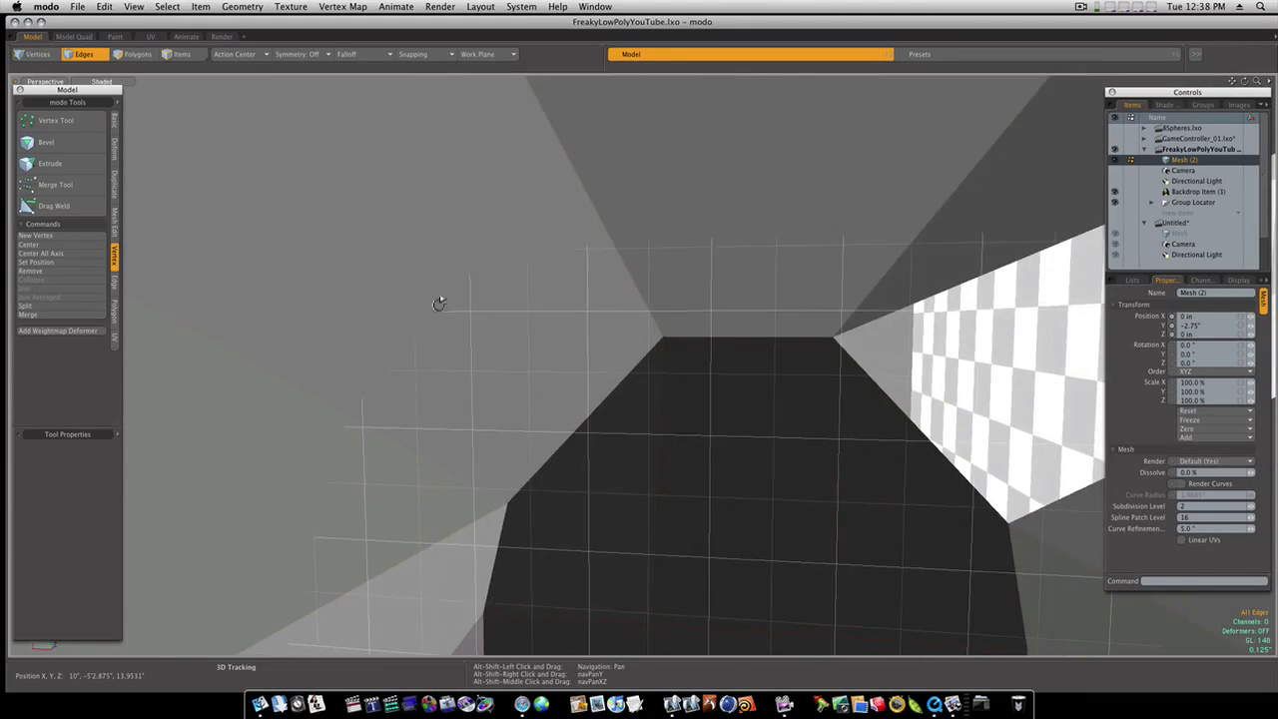
left_click_drag(440, 305, 651, 272)
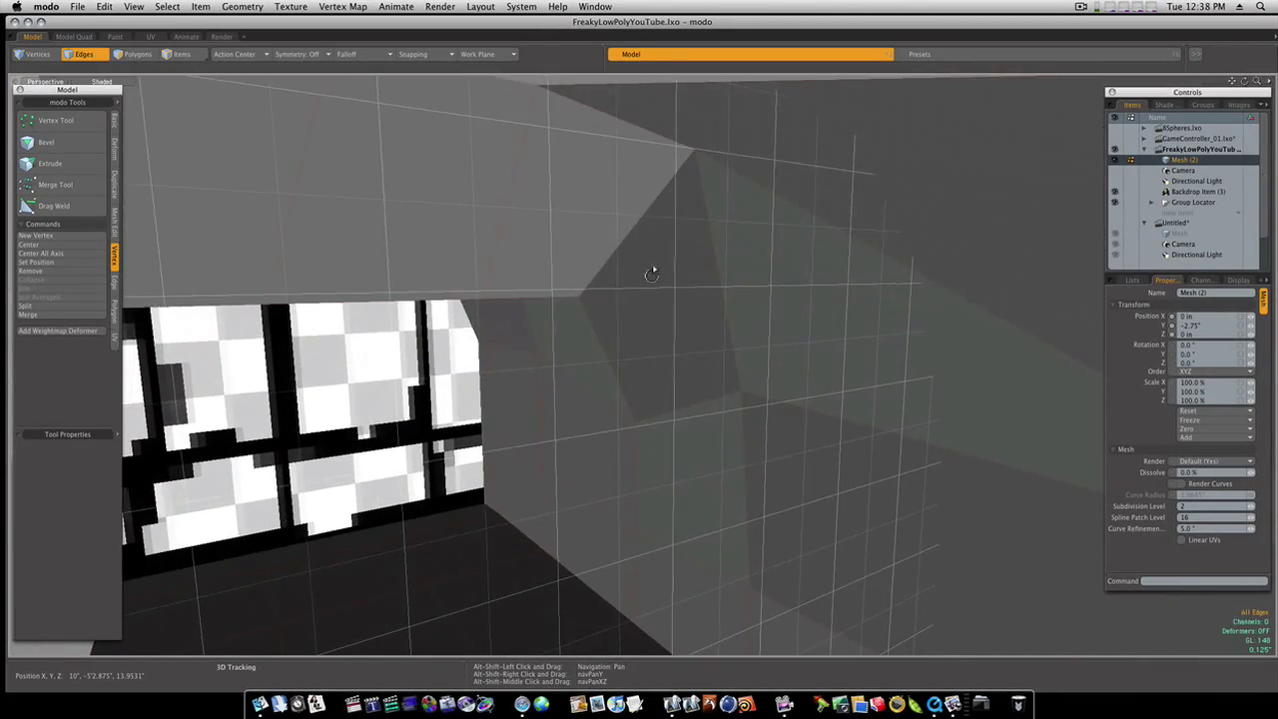
left_click_drag(649, 275, 629, 385)
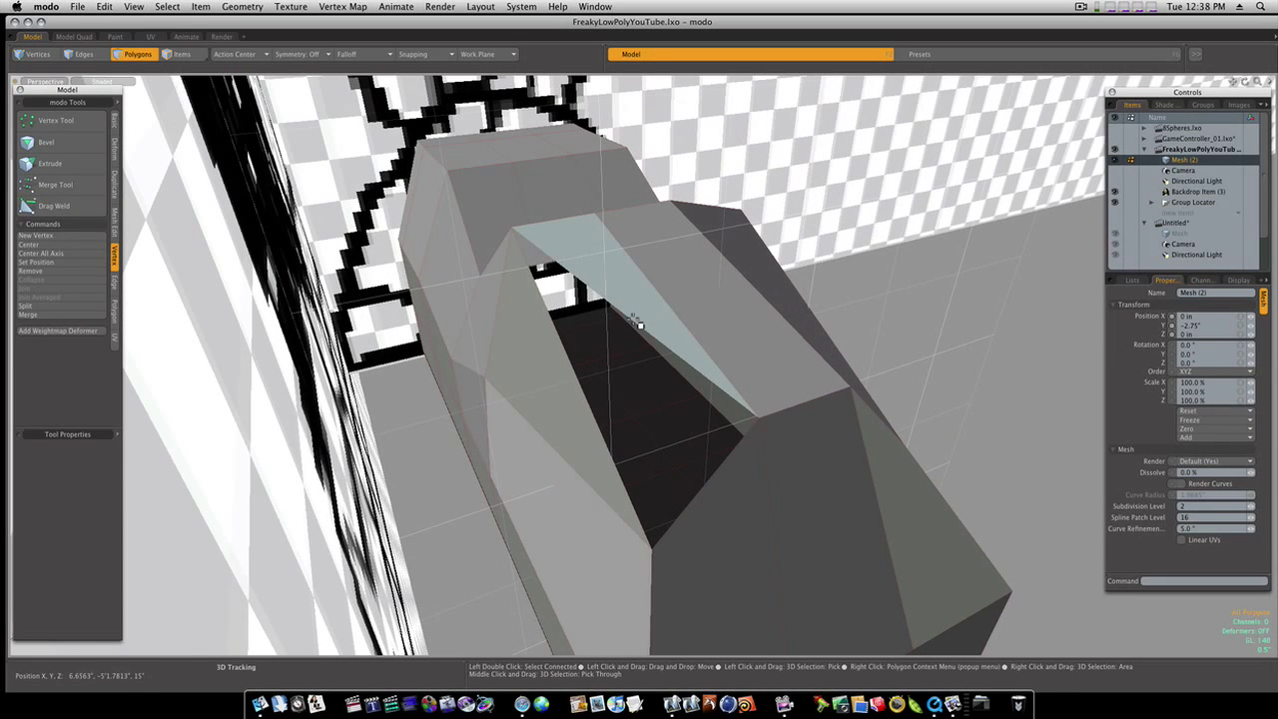
Switch between Edges and Polygons modes and select the faulty top face over the toe.
left_click(83, 54)
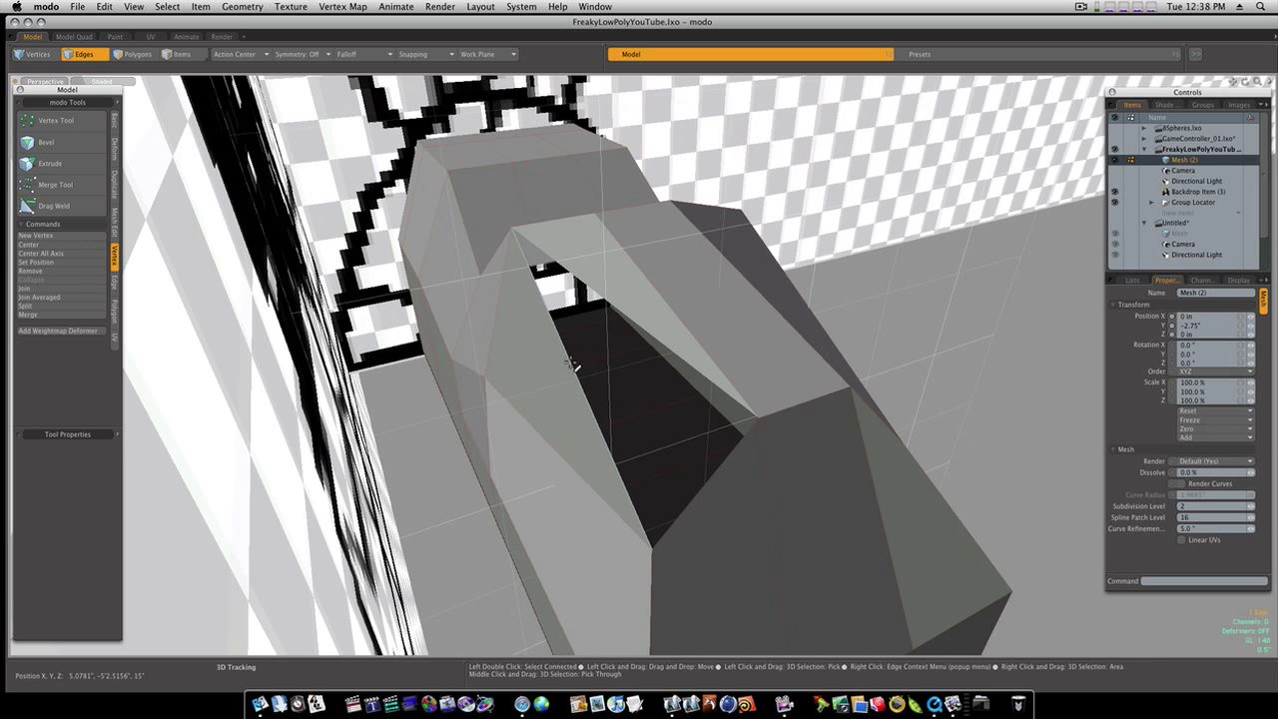
left_click_drag(574, 364, 667, 400)
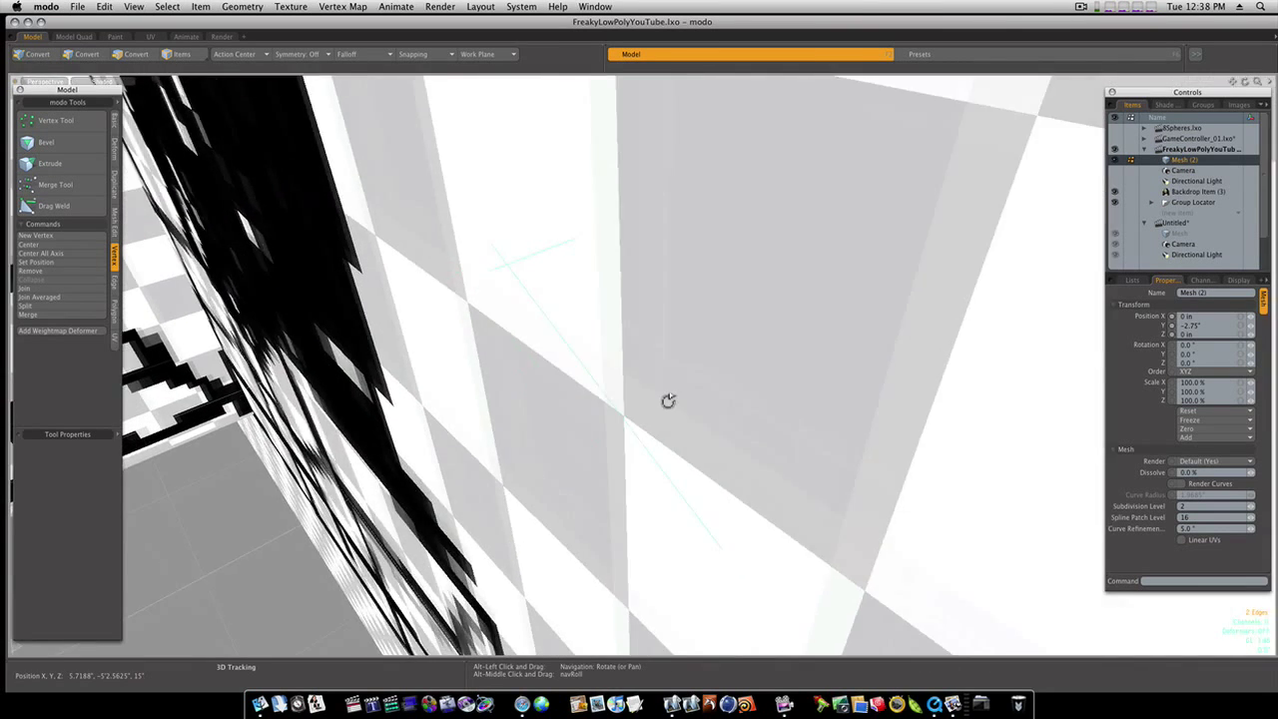
left_click_drag(668, 400, 742, 456)
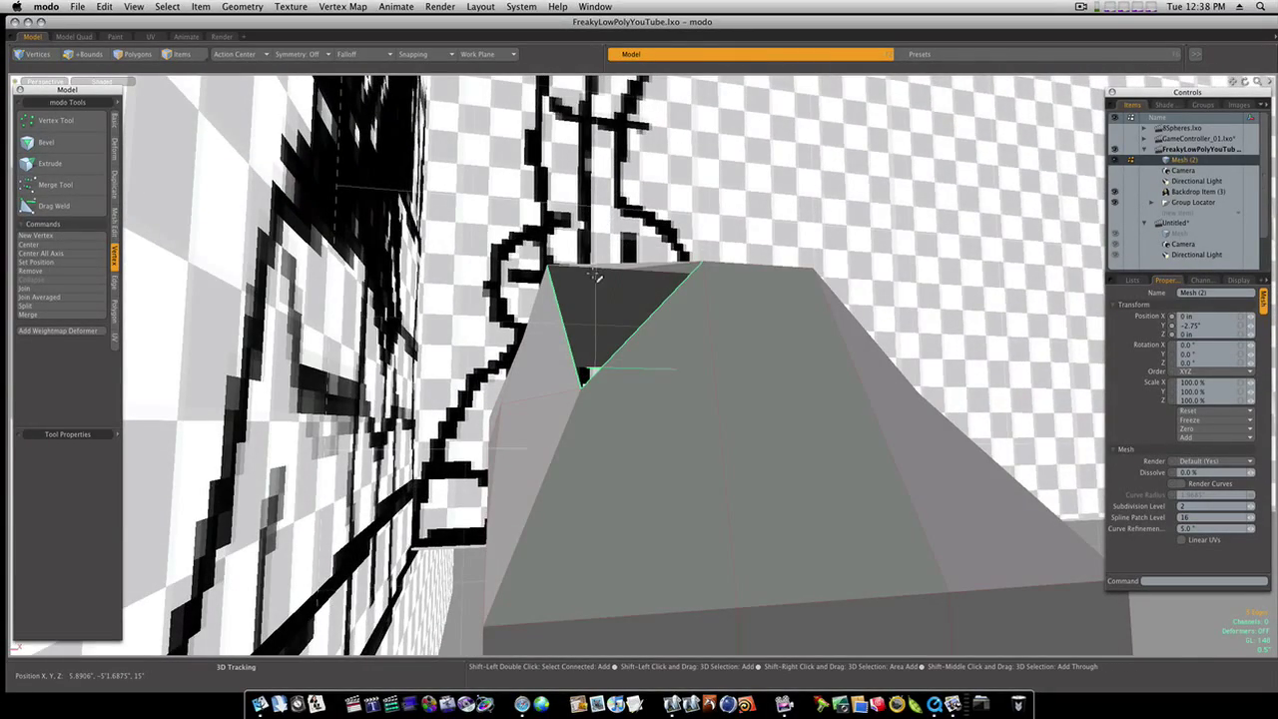
left_click(82, 56)
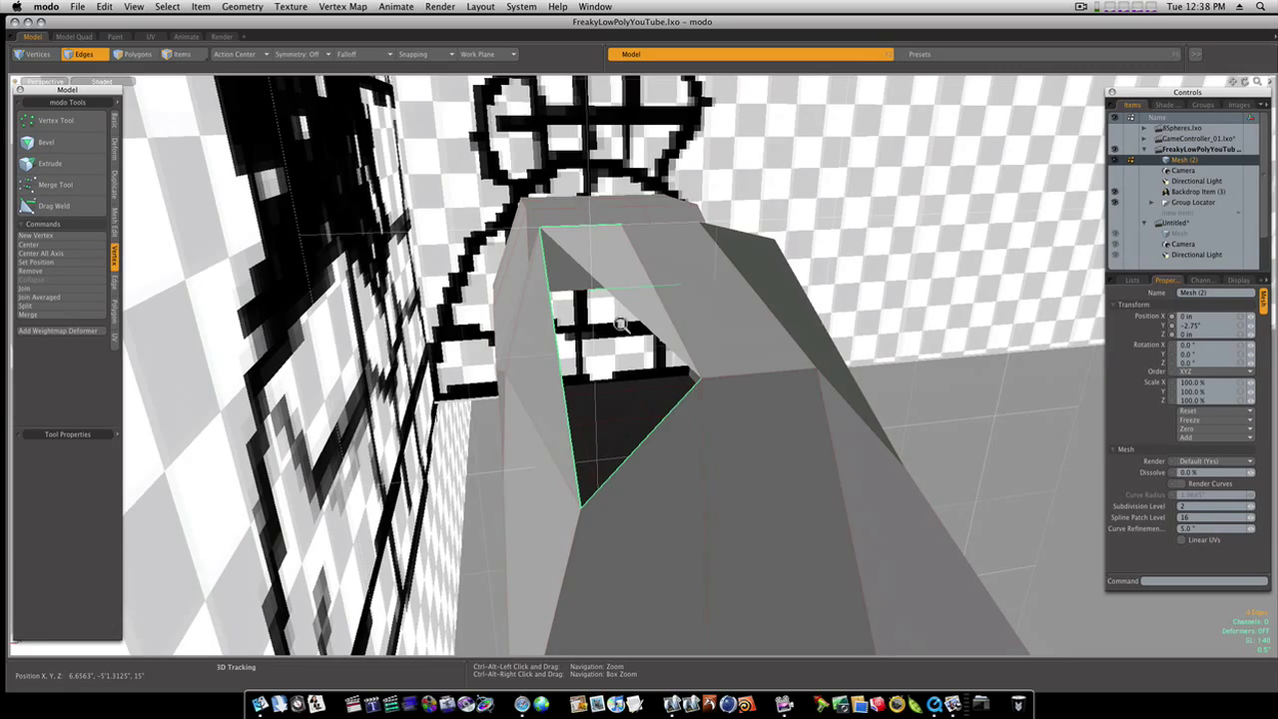
left_click_drag(619, 324, 647, 354)
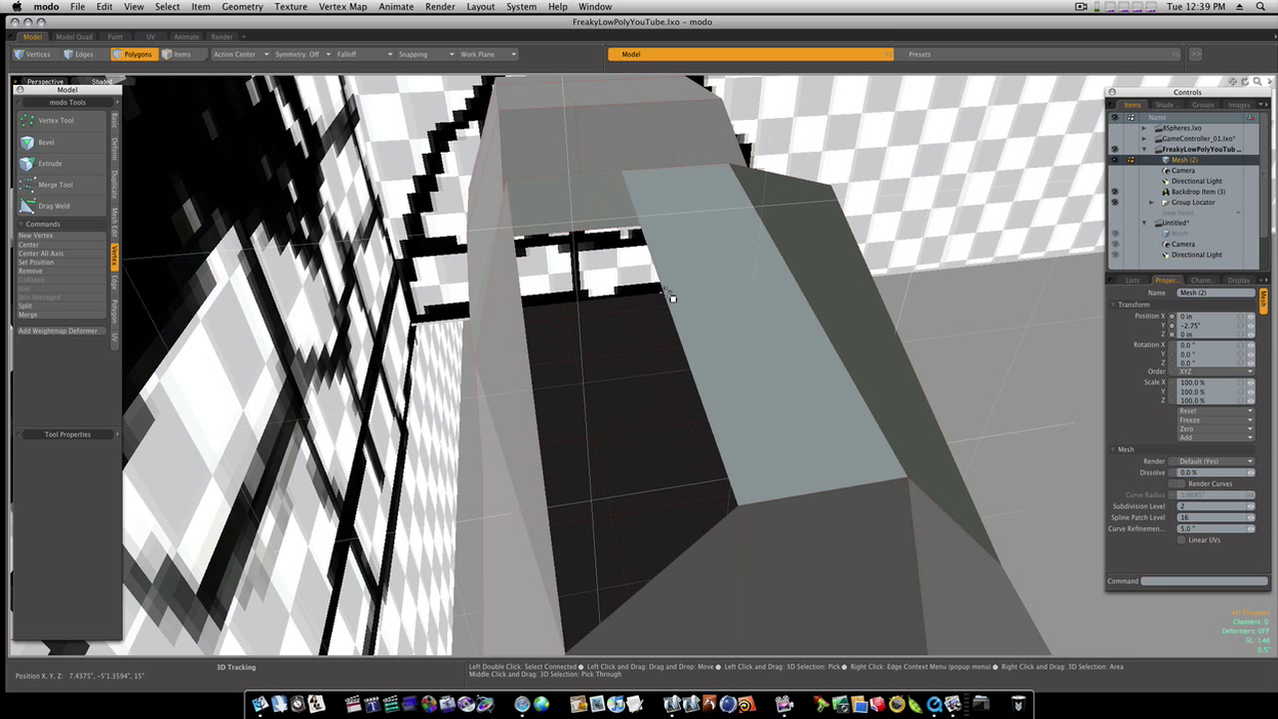
left_click(84, 54)
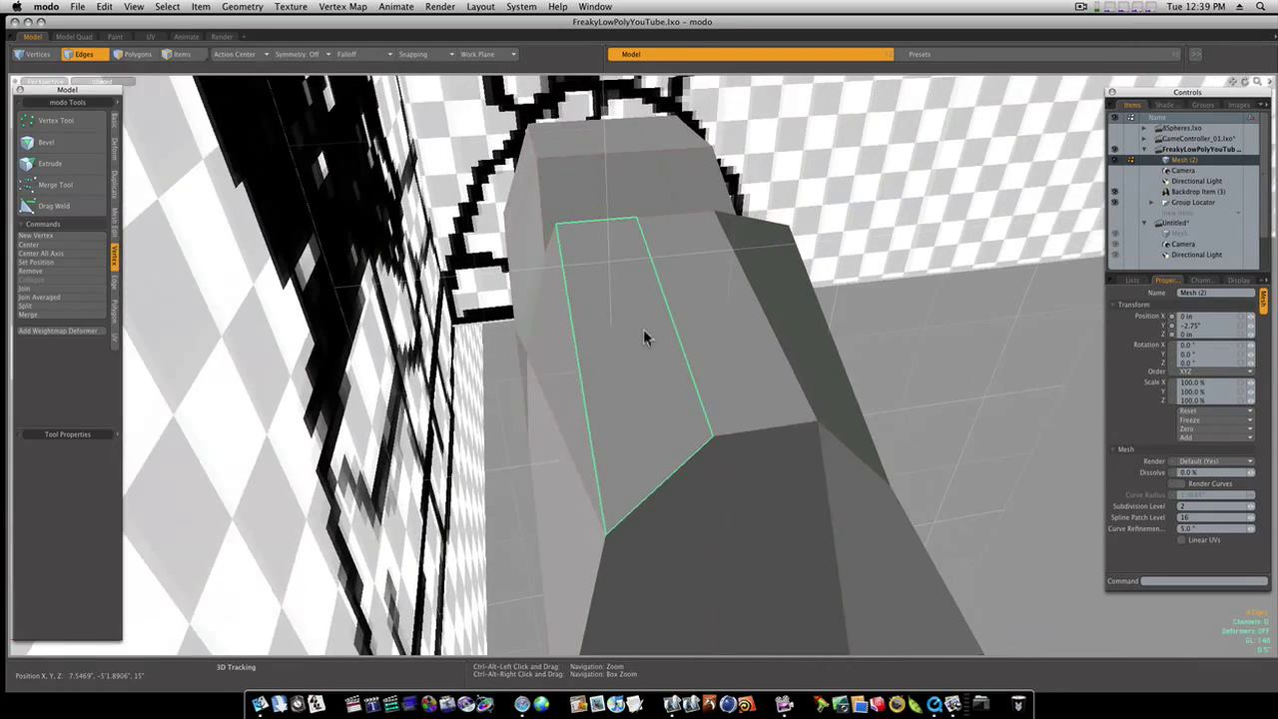
Orbit around the shoe's top to confirm the gap between the humps is filled.
left_click_drag(644, 339, 577, 337)
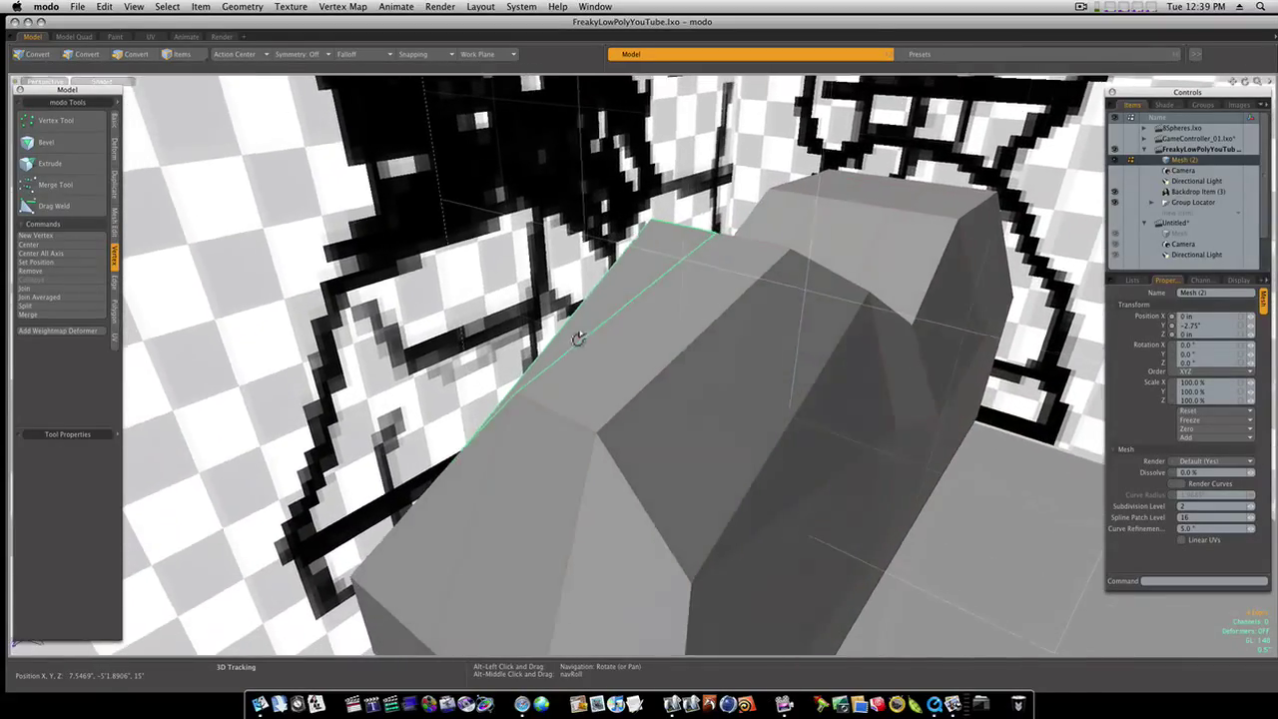
left_click_drag(579, 339, 713, 399)
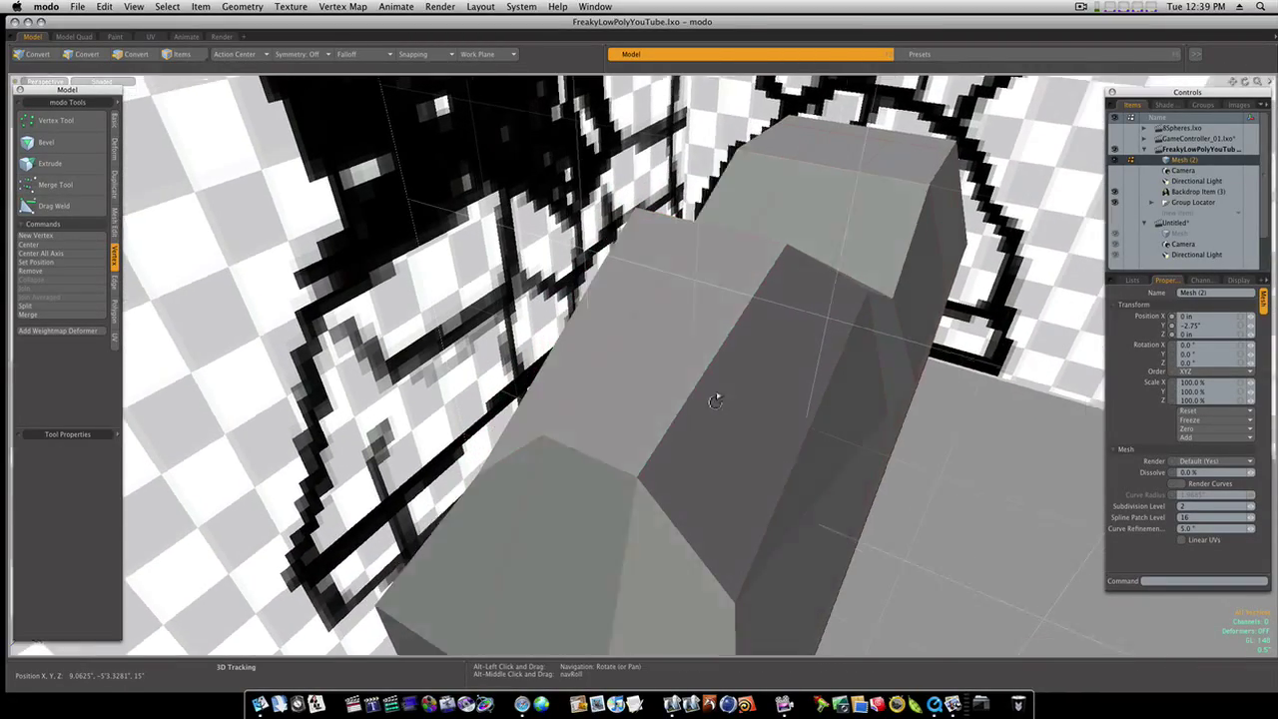
left_click_drag(713, 401, 811, 385)
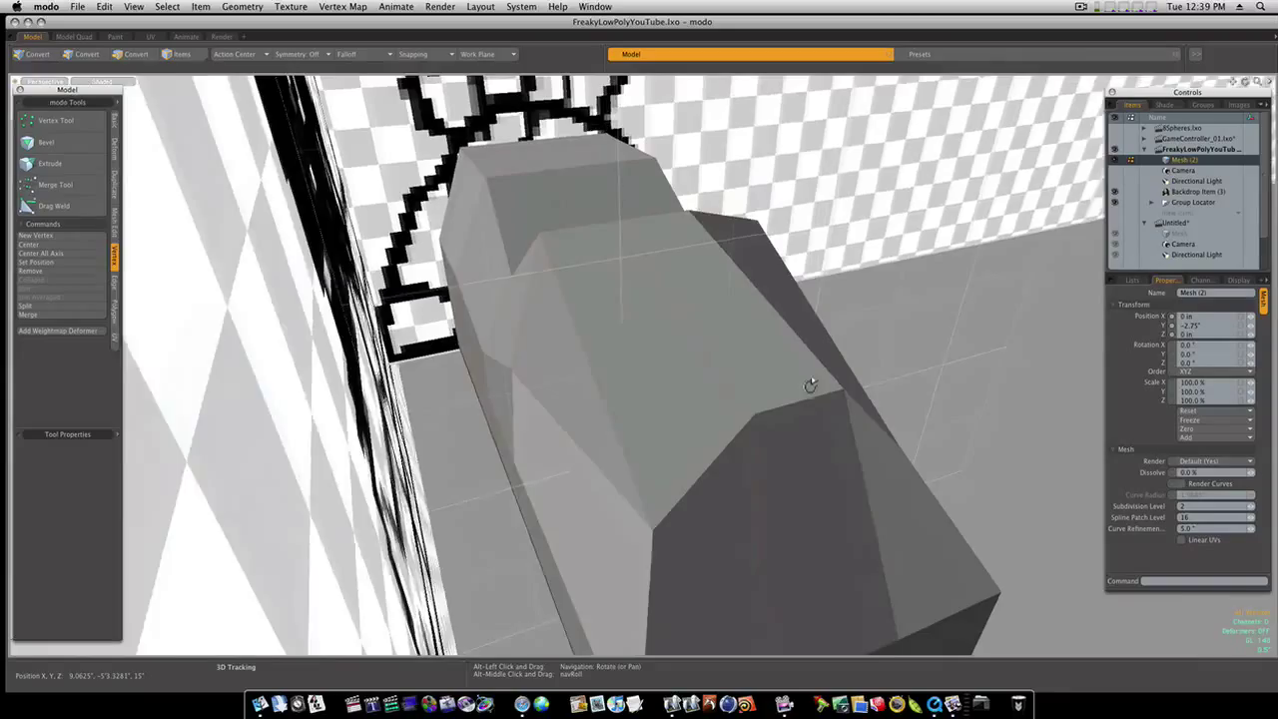
left_click_drag(811, 385, 796, 387)
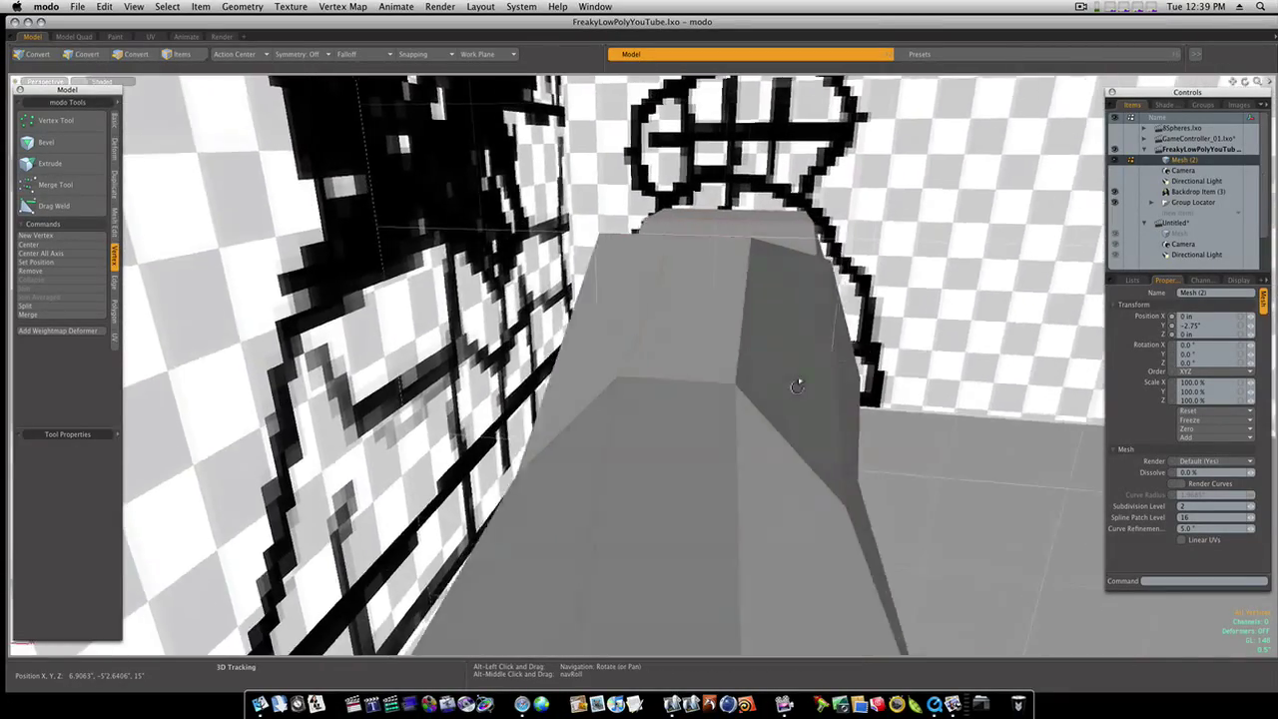
left_click_drag(797, 386, 788, 451)
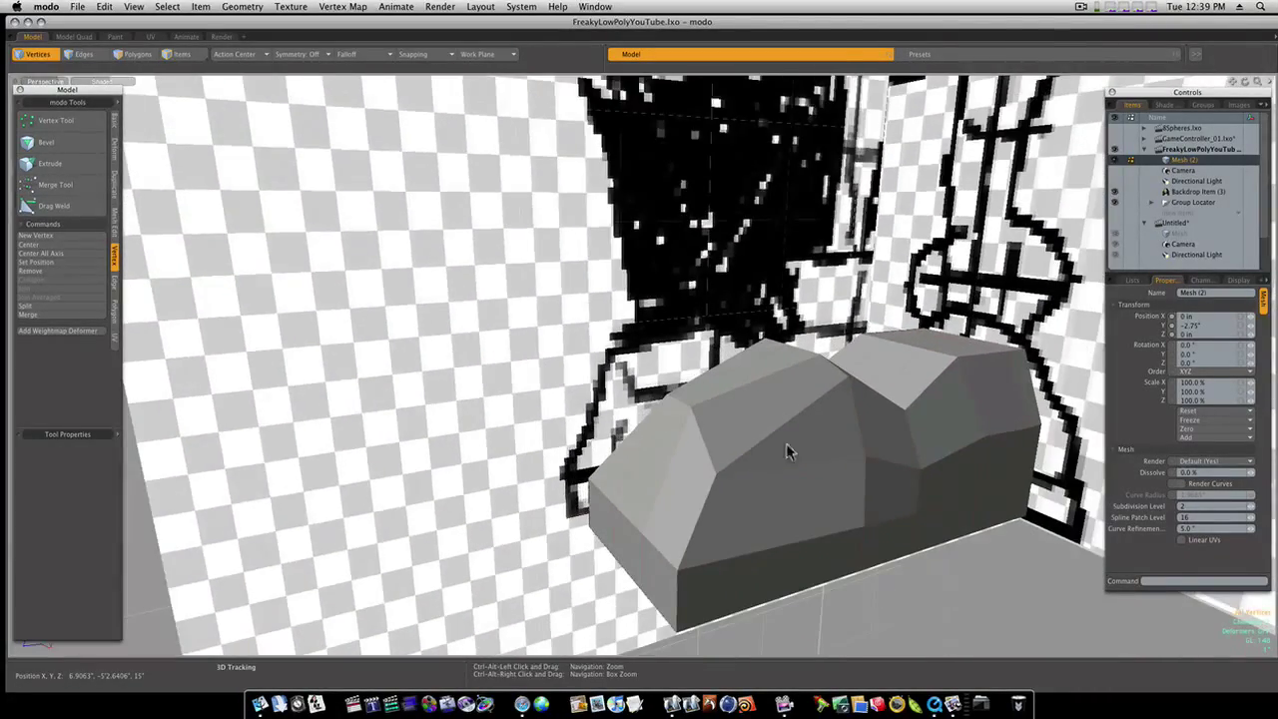
left_click_drag(788, 449, 923, 461)
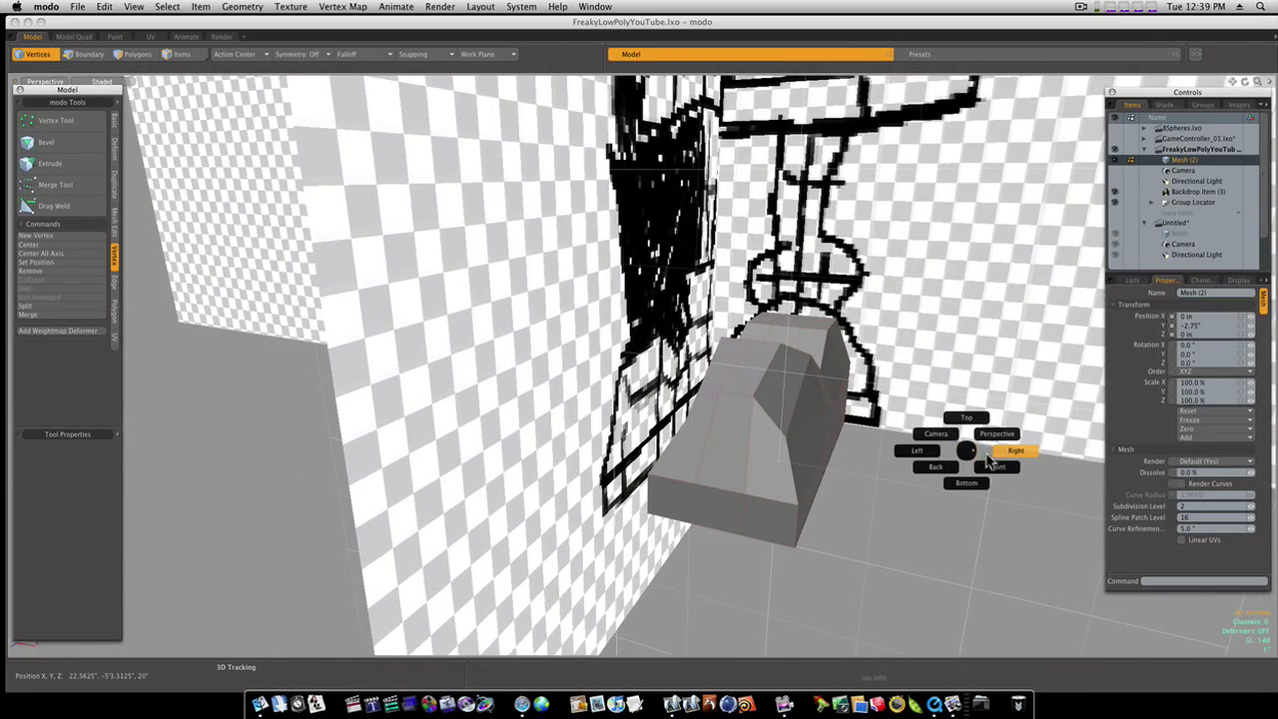
In the Right view, box-select the top vertices of the toe, then return to Perspective.
left_click(1007, 469)
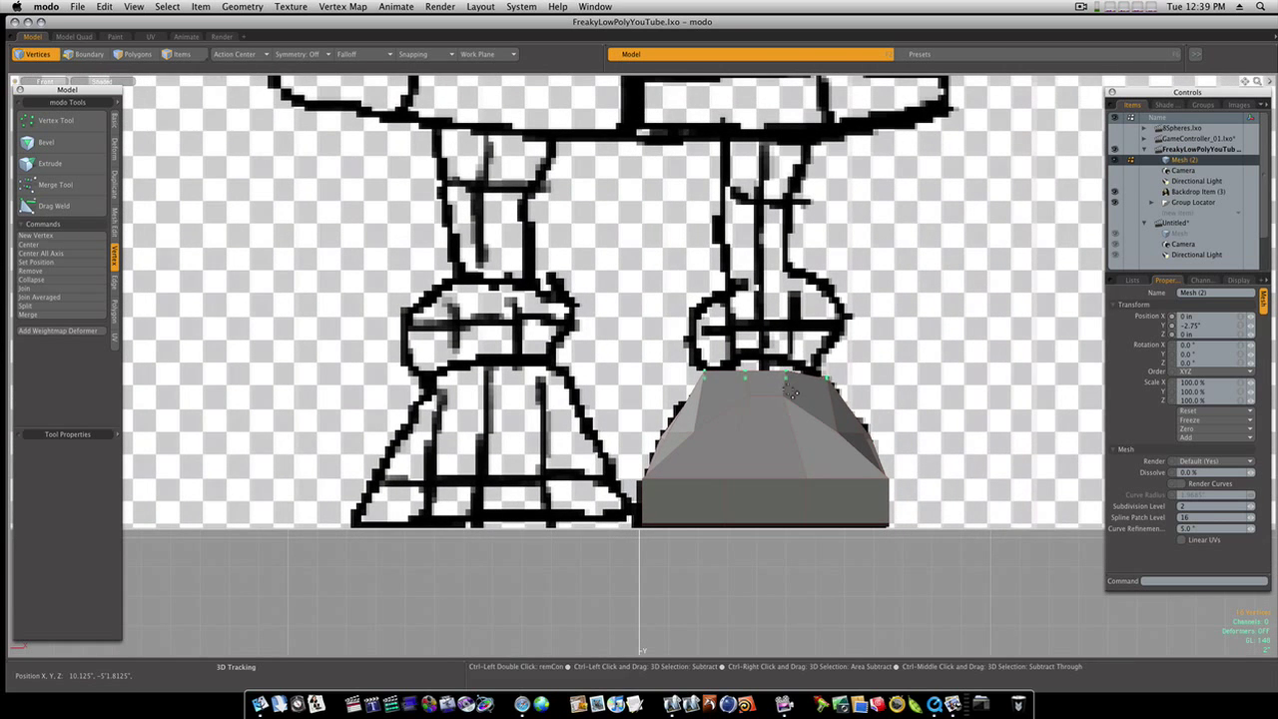
left_click_drag(789, 399, 798, 430)
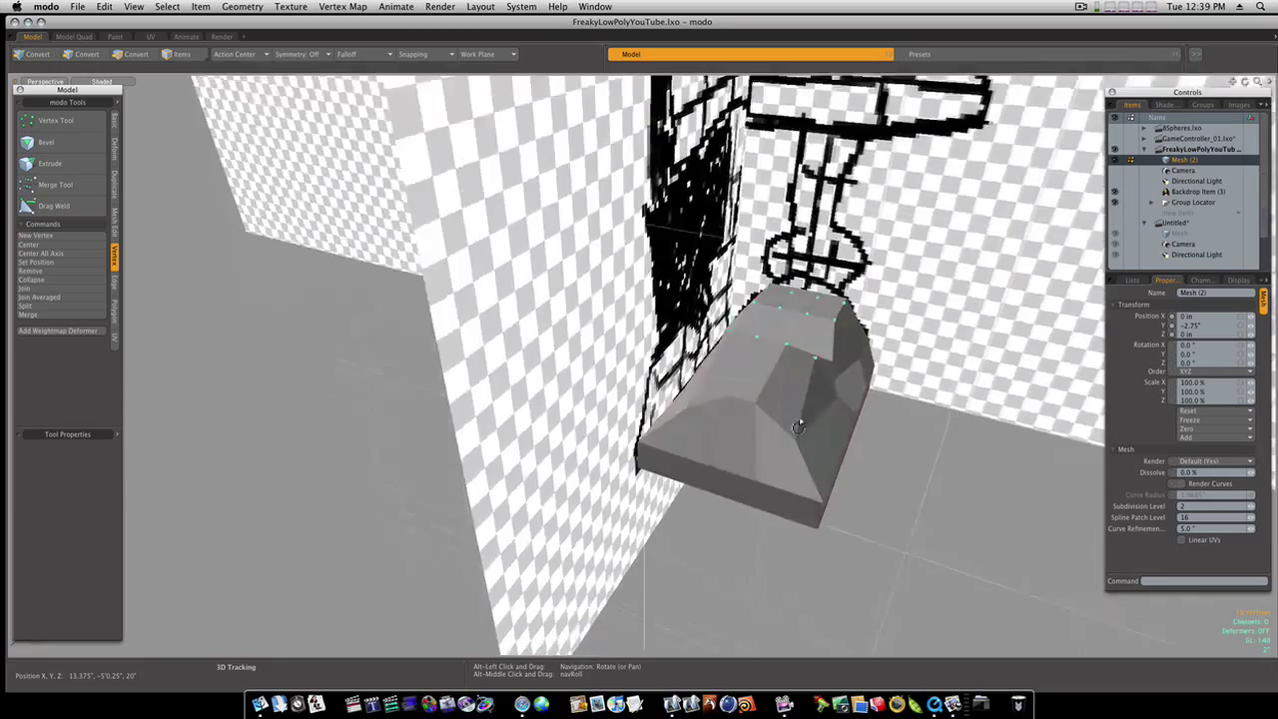
left_click_drag(798, 429, 689, 414)
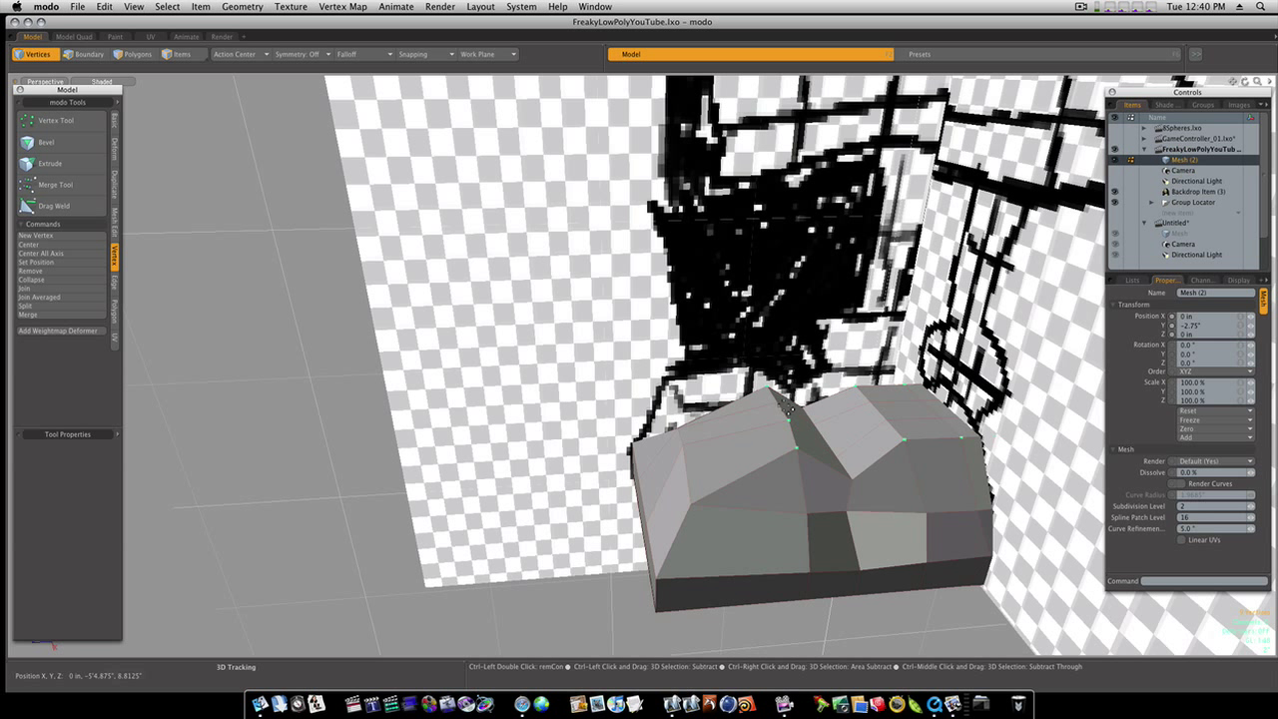
Drag the crease vertices down into a sharp V-shaped valley between the humps.
left_click(94, 55)
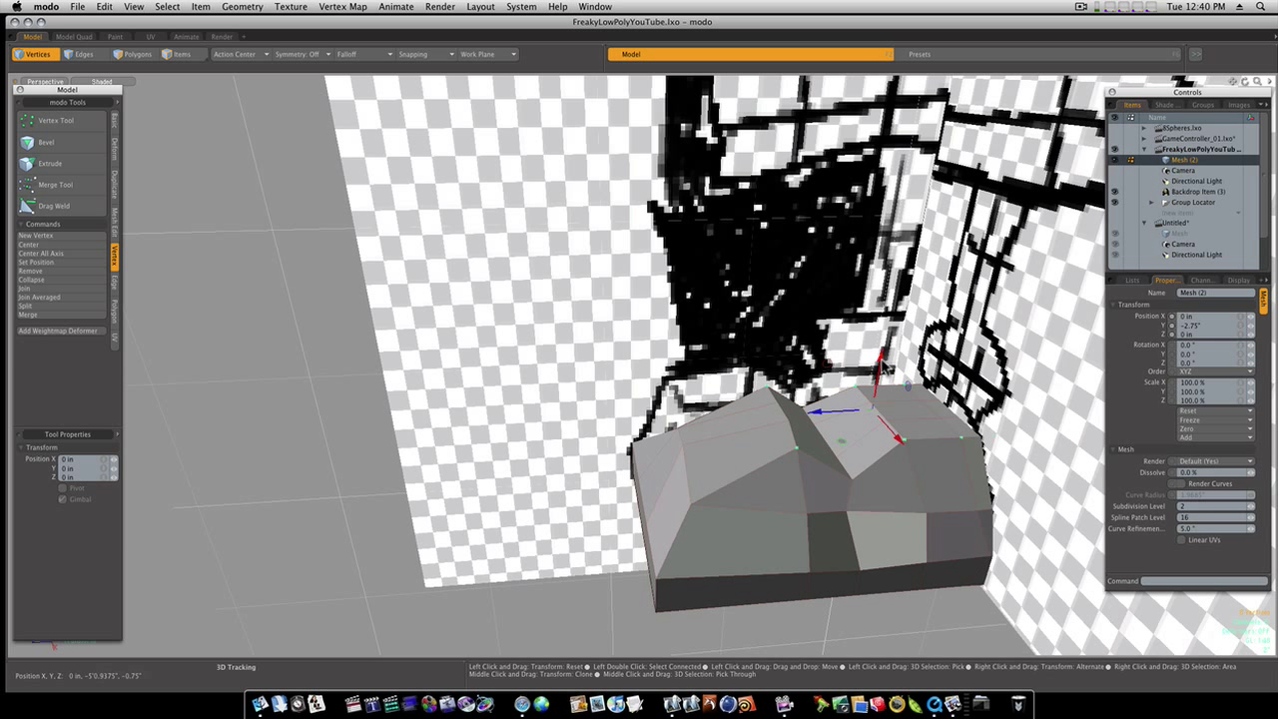
left_click_drag(884, 359, 879, 404)
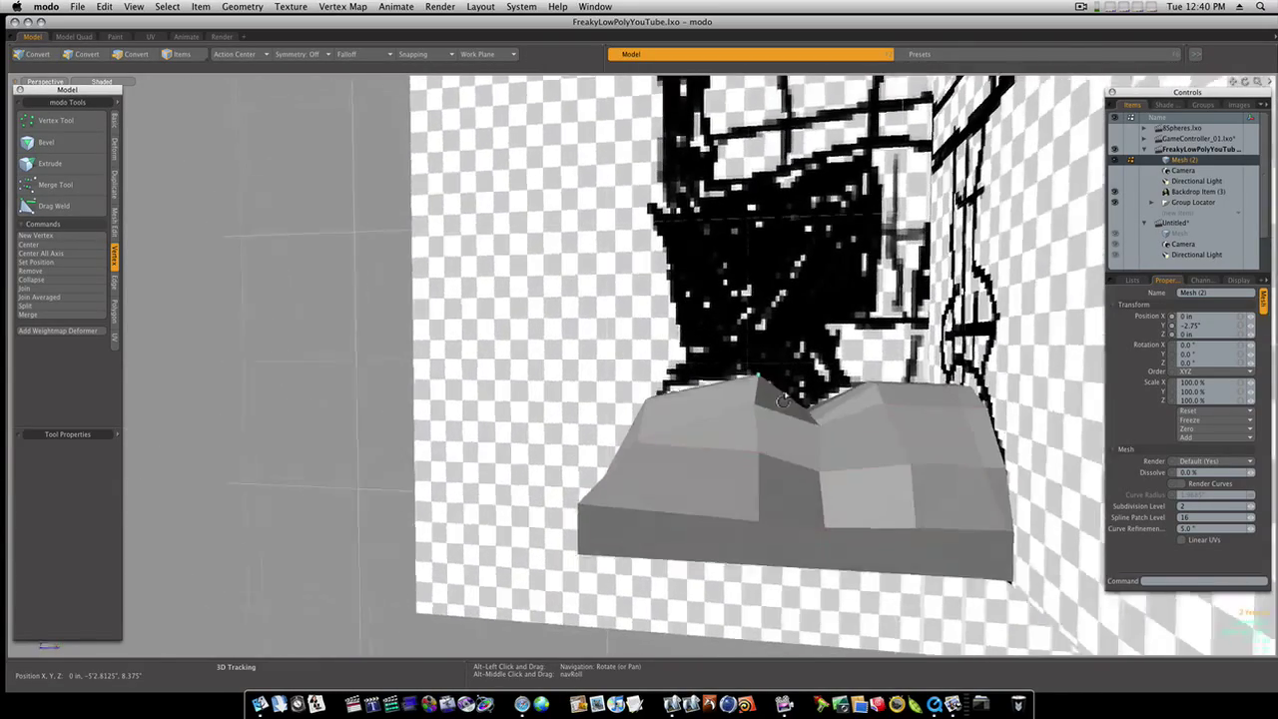
left_click(35, 54)
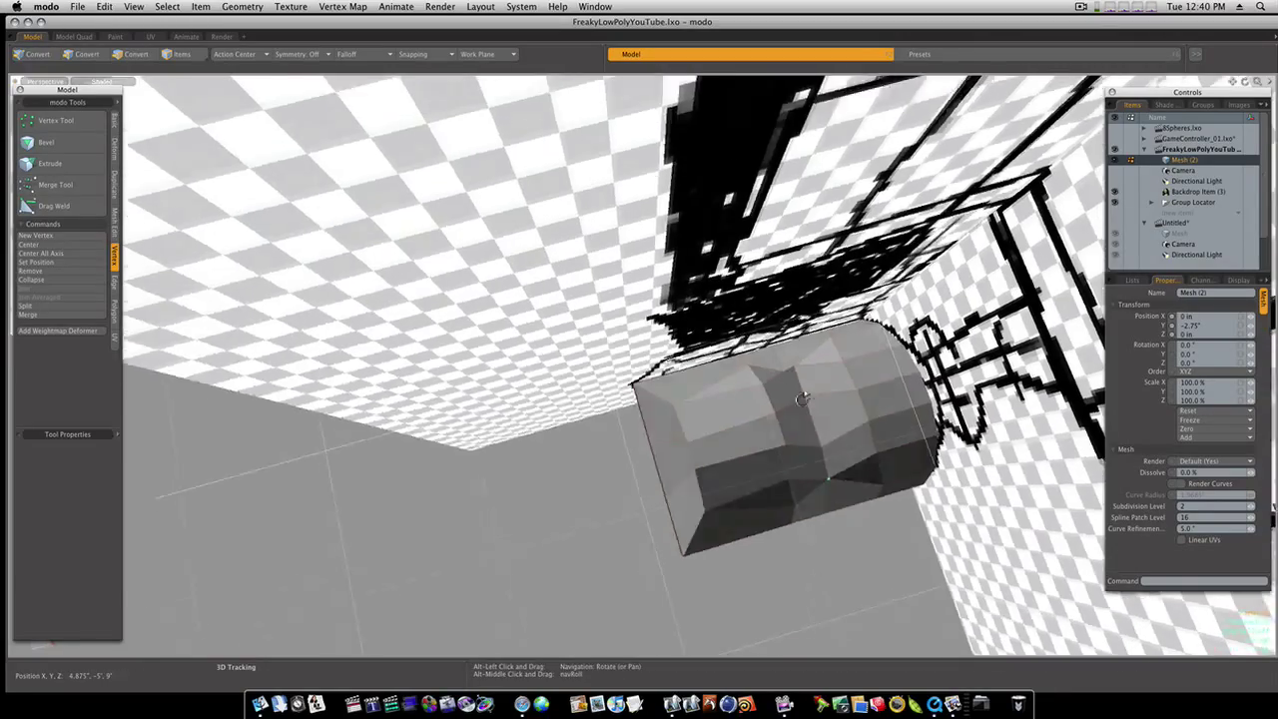
left_click_drag(799, 400, 692, 300)
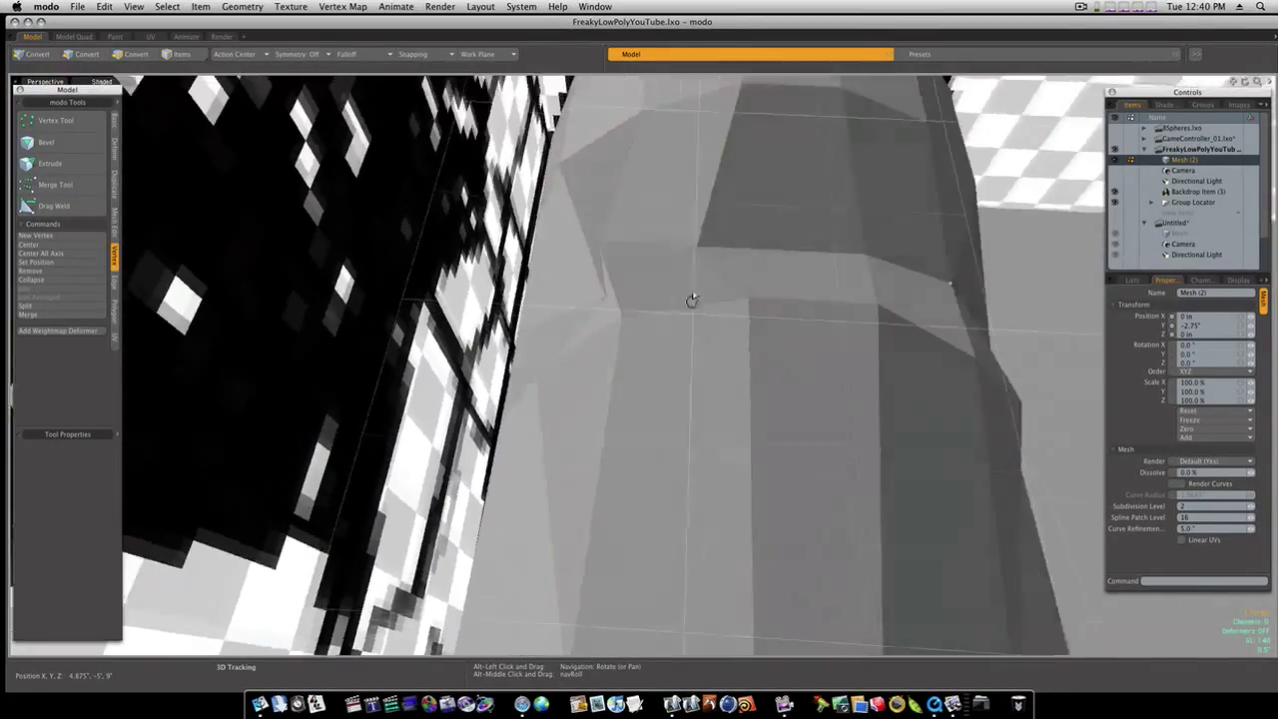
left_click_drag(691, 300, 807, 297)
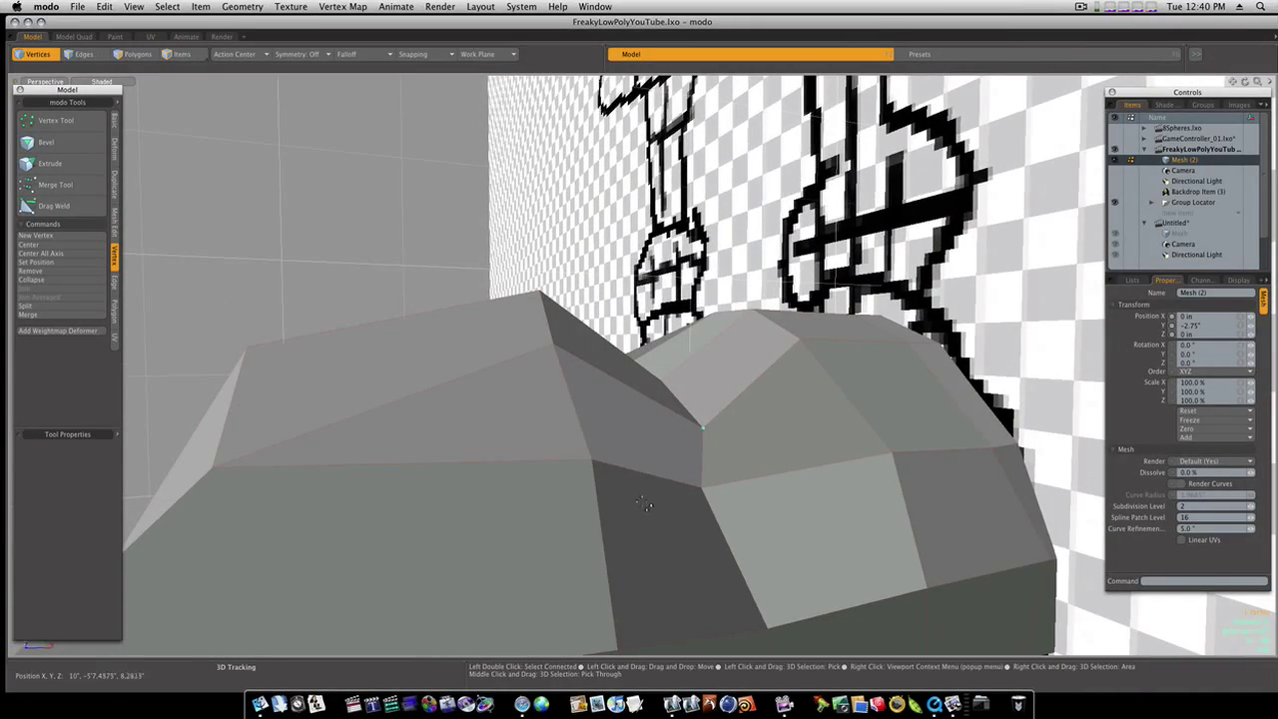
Select a single crease vertex and open the Action Center pivot options.
left_click(697, 426)
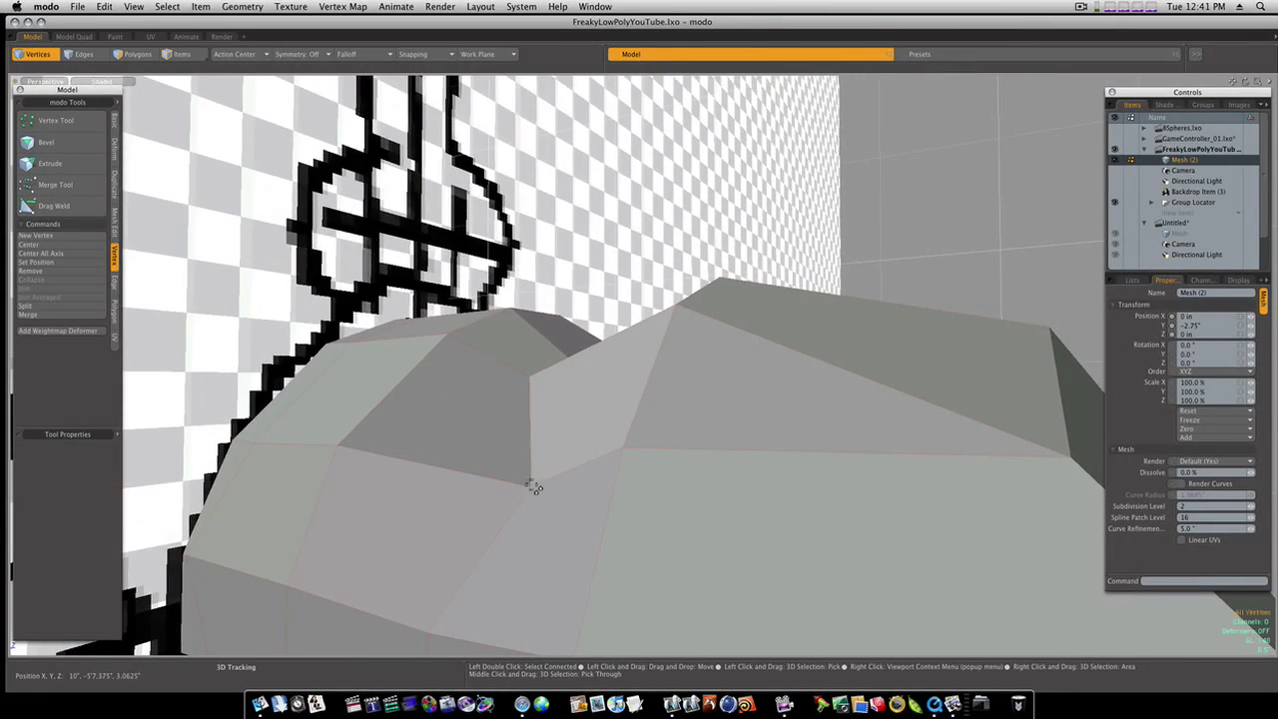
left_click(537, 489)
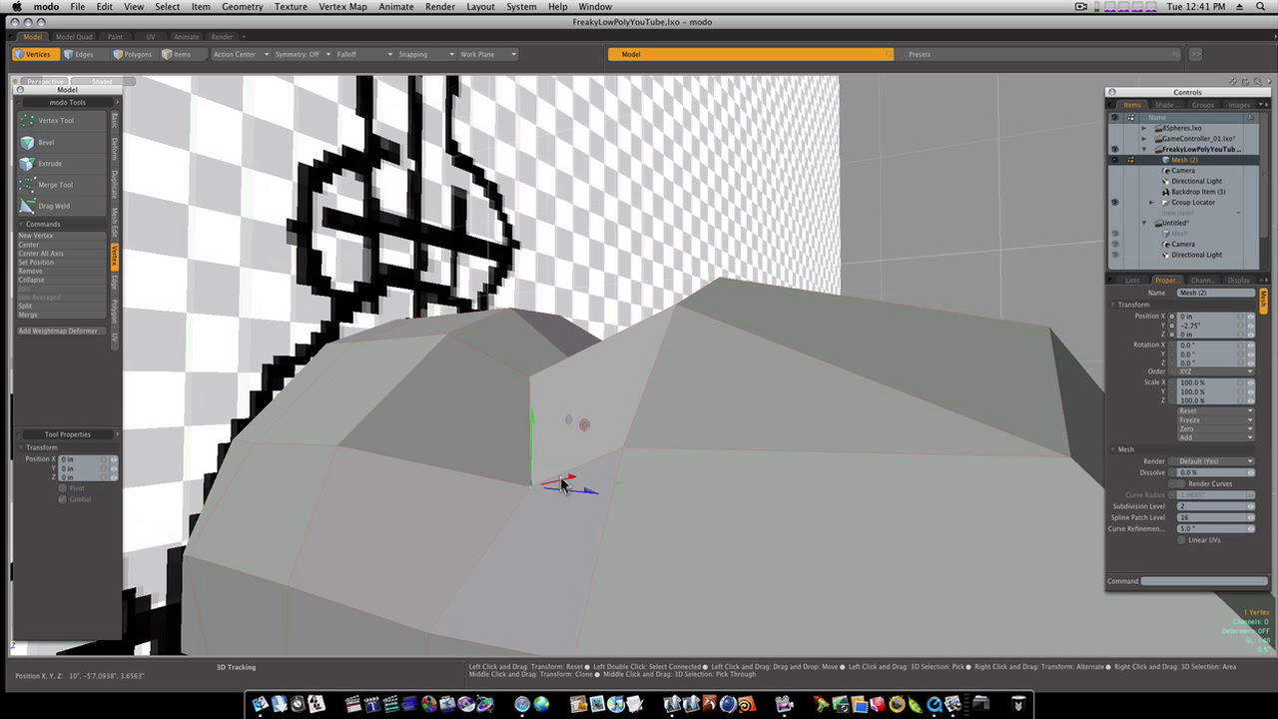
left_click(245, 55)
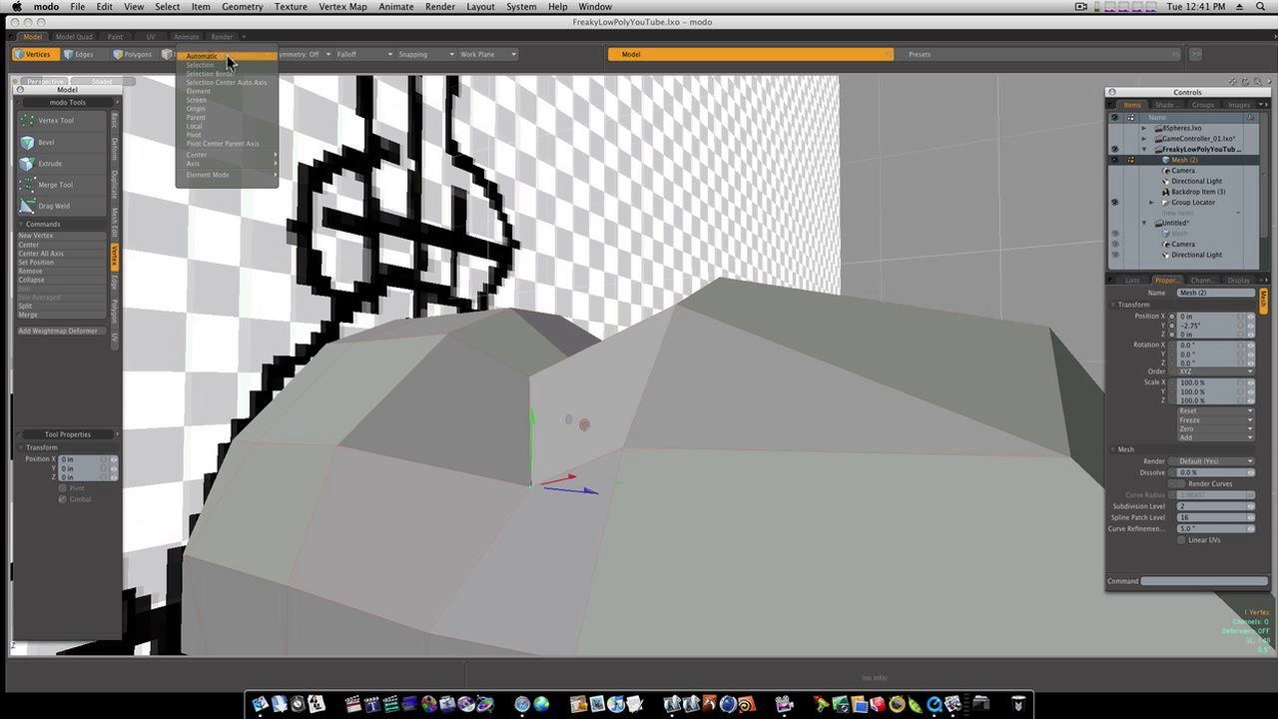